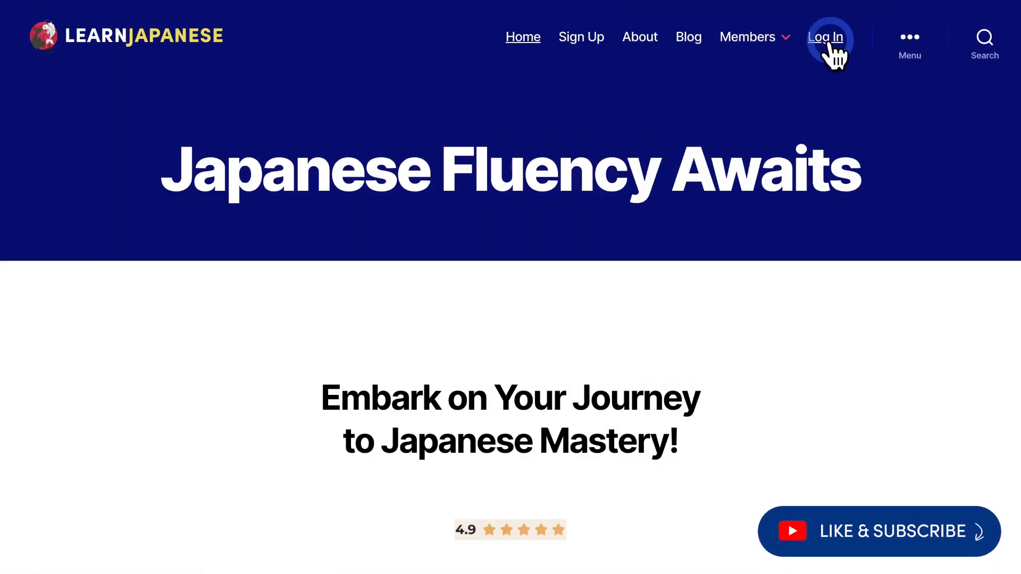
# Go to the Learn Japanese member login from the header Log In link
pyautogui.click(824, 36)
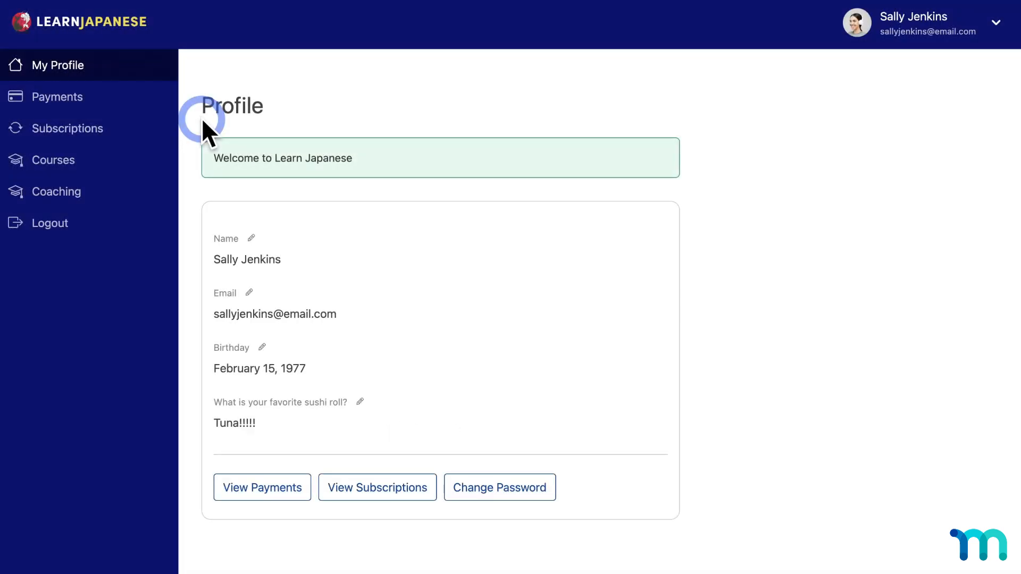
pyautogui.moveTo(316, 84)
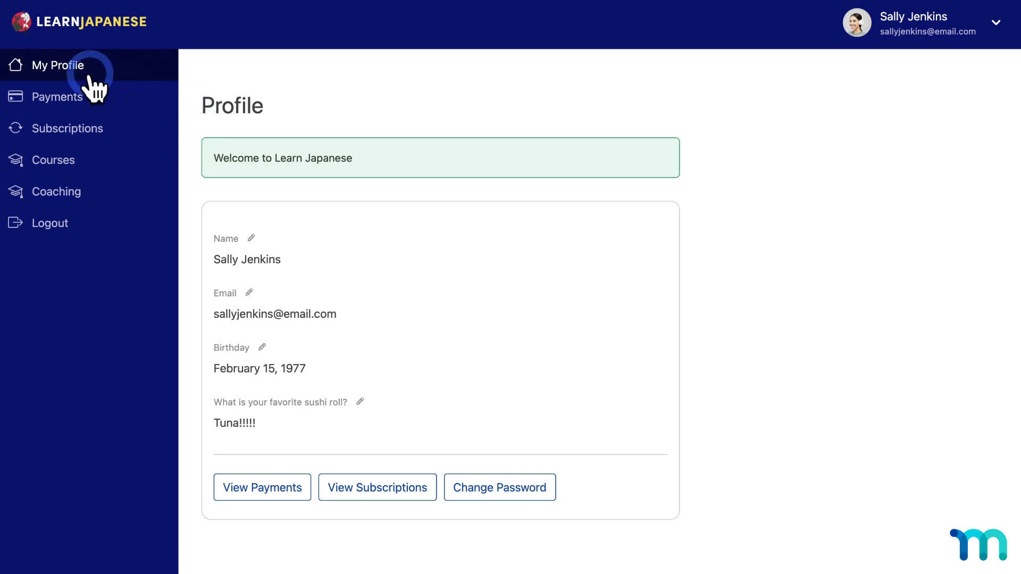
pyautogui.moveTo(202, 114)
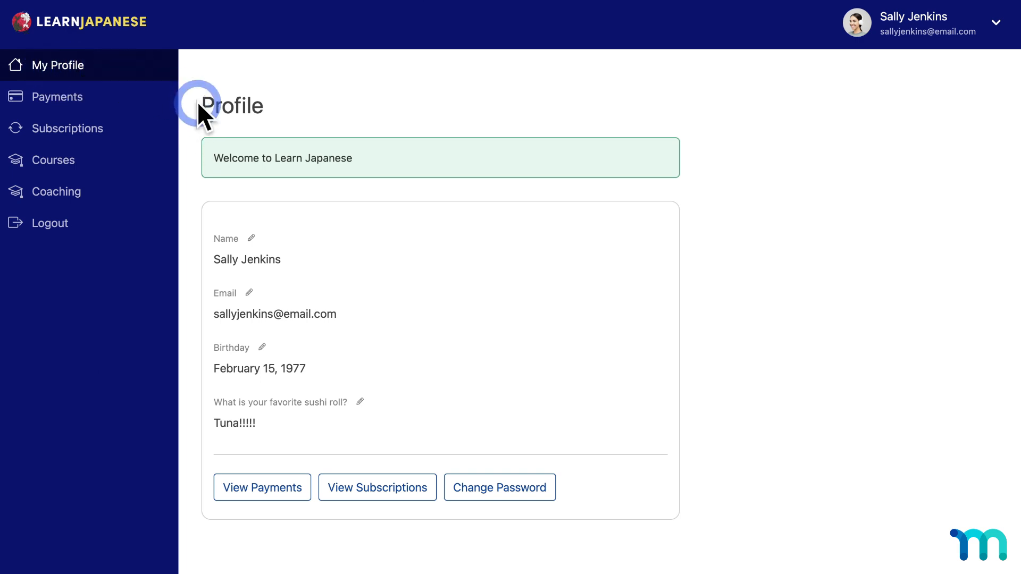
pyautogui.moveTo(104, 104)
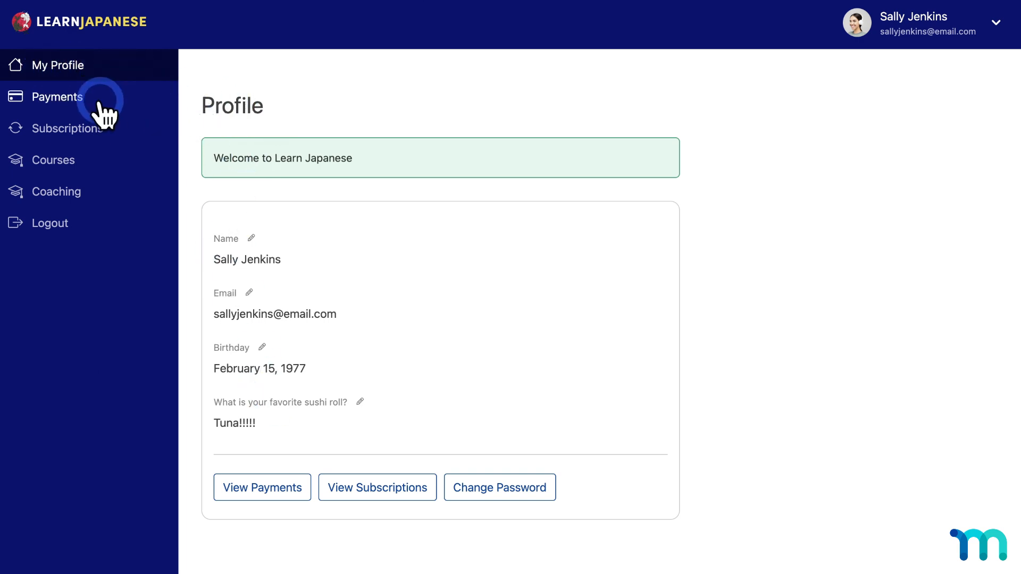
pyautogui.moveTo(88, 163)
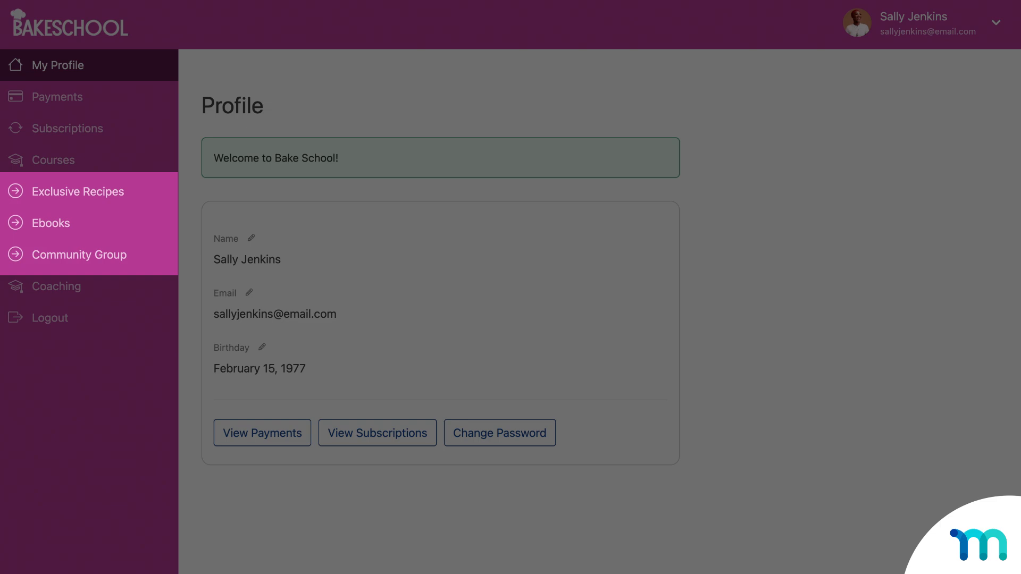
# Open the VIP Support form, then view another member's Ebooks page listing Beginner and Advanced ebooks
pyautogui.click(89, 191)
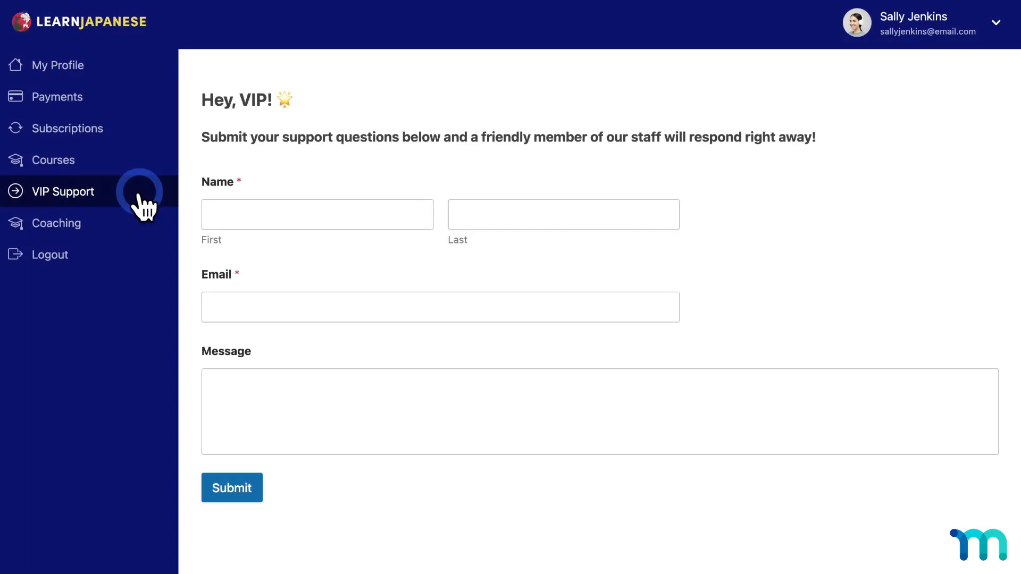
pyautogui.moveTo(77, 208)
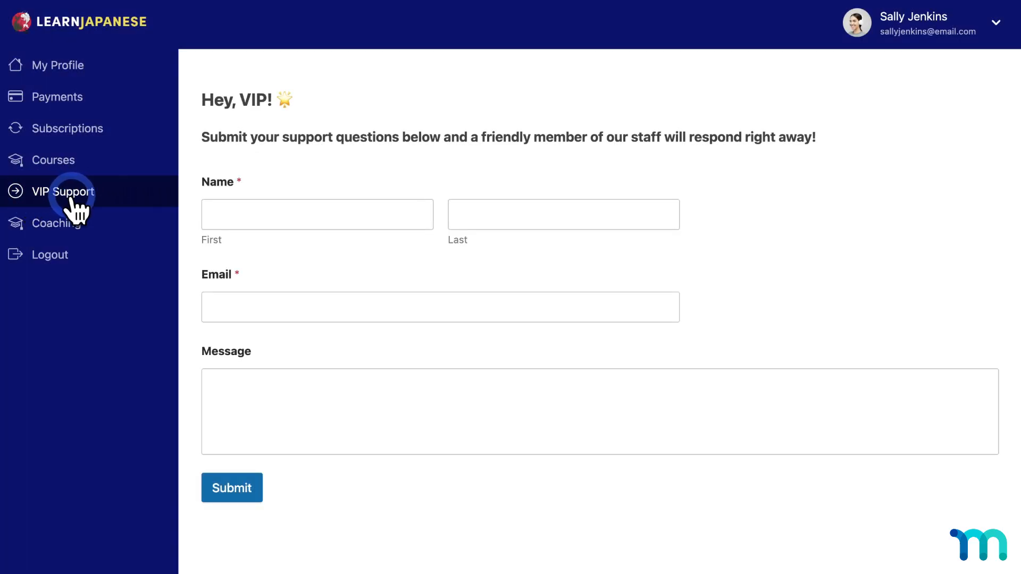
pyautogui.moveTo(413, 211)
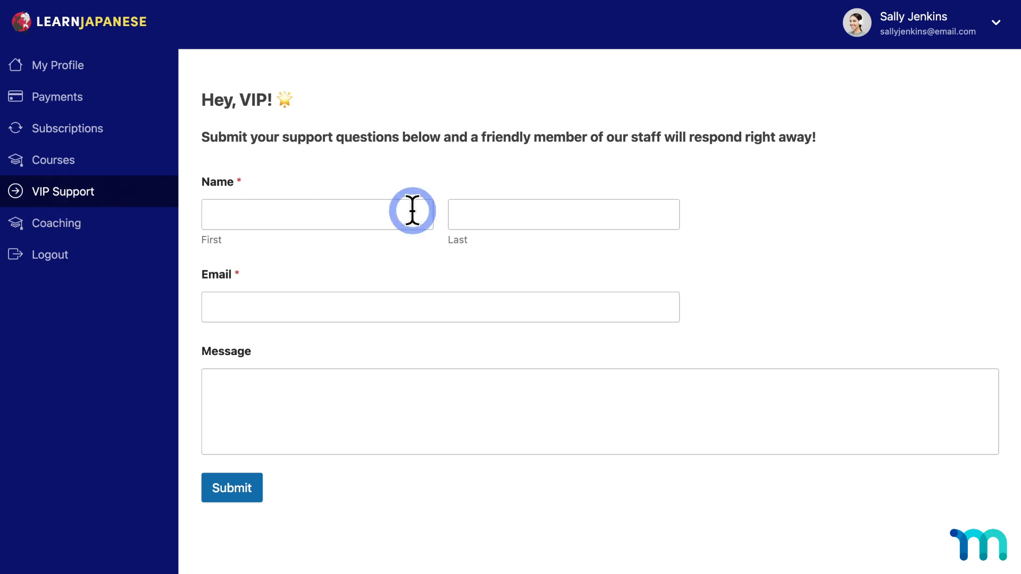
pyautogui.moveTo(843, 342)
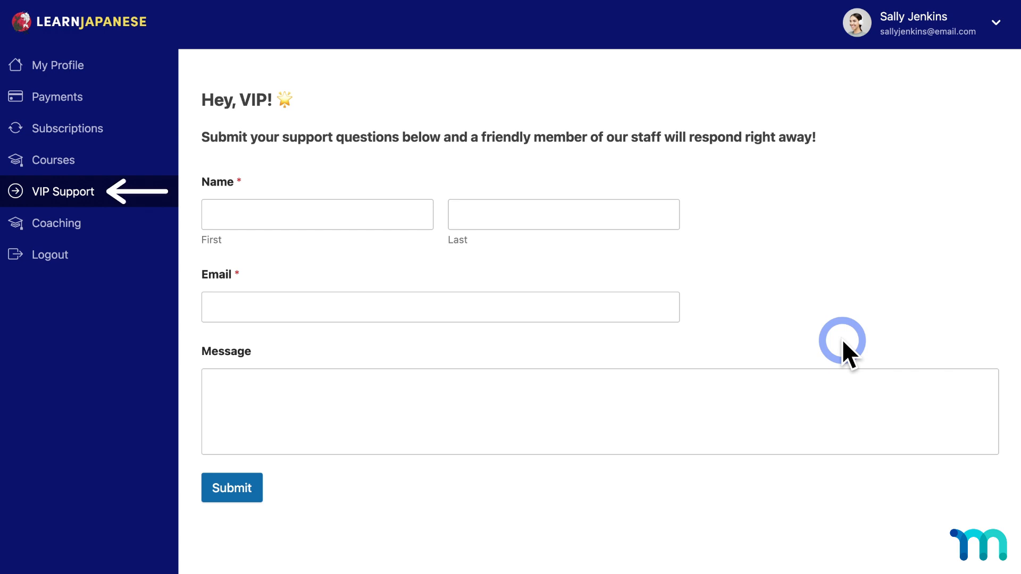
pyautogui.click(58, 65)
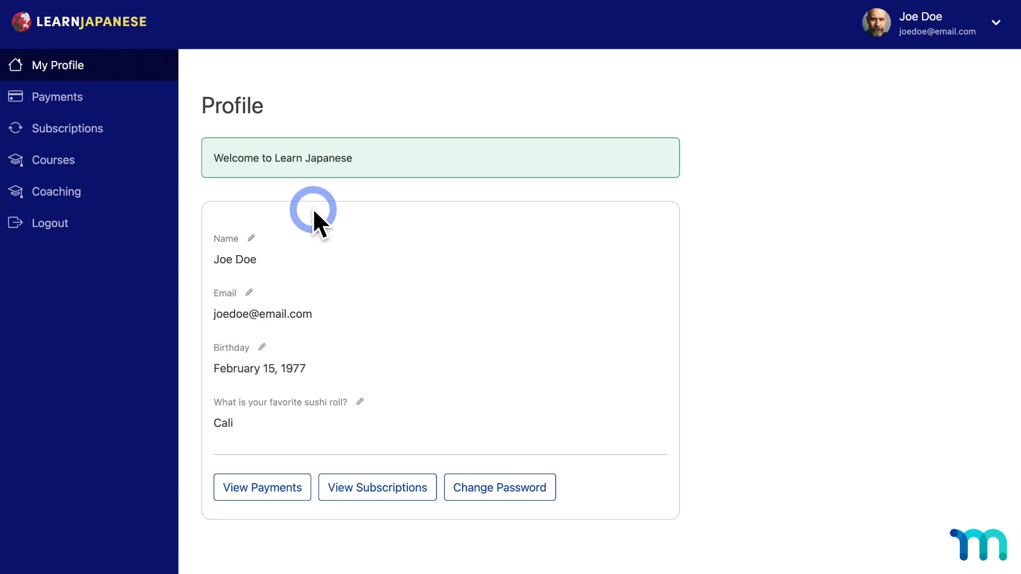
pyautogui.click(51, 145)
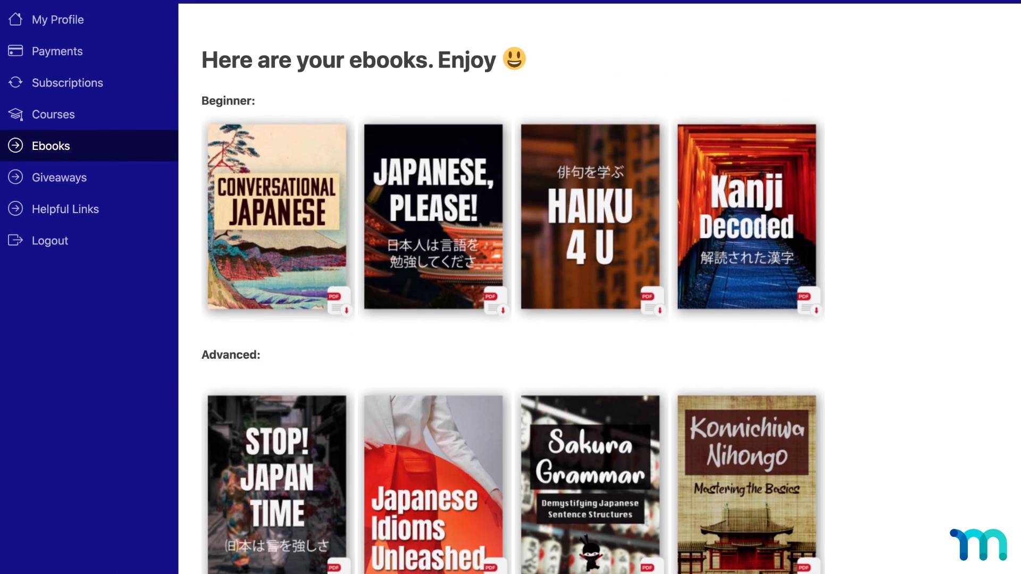
pyautogui.scroll(3)
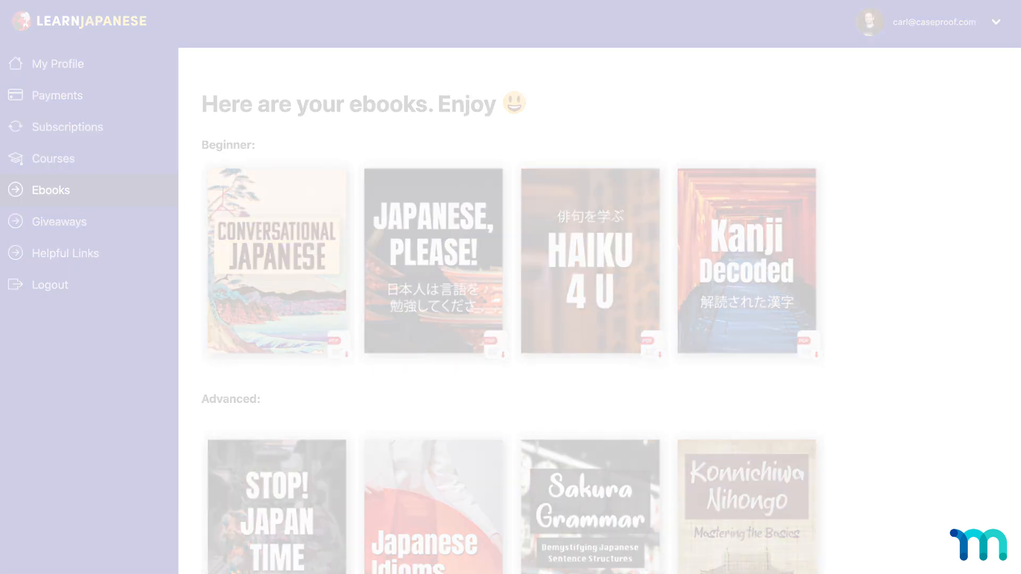
pyautogui.click(58, 64)
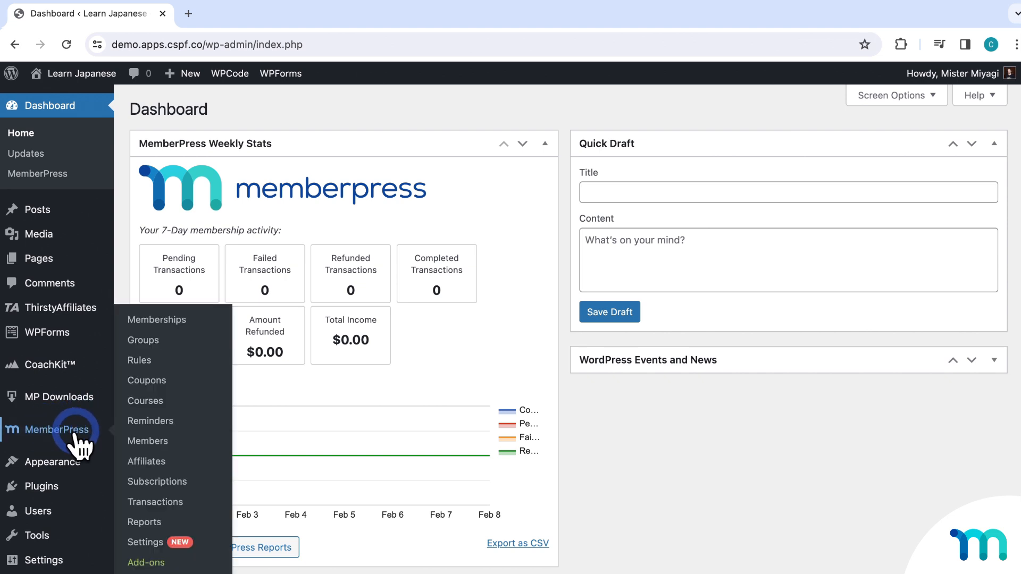
pyautogui.moveTo(33, 433)
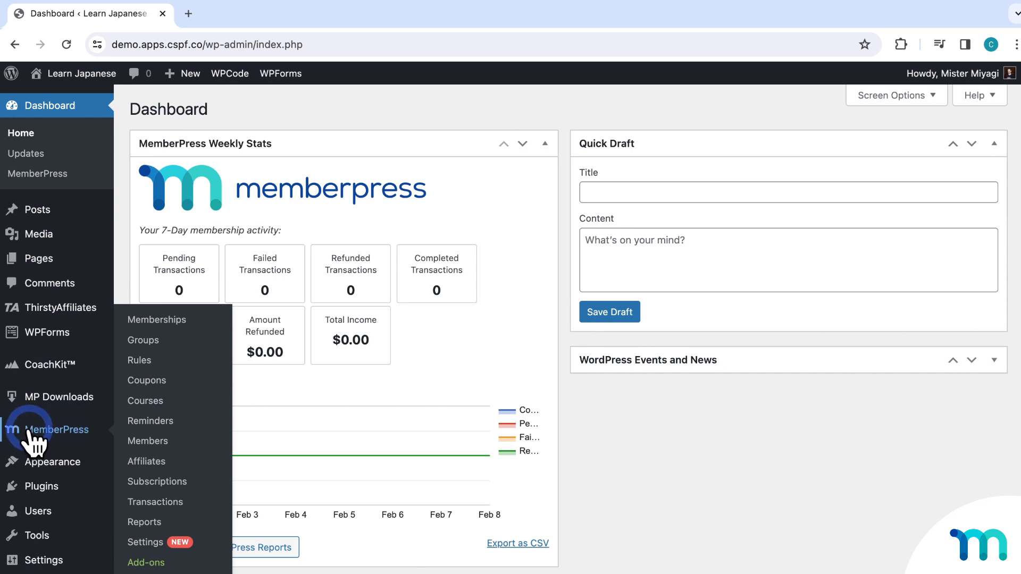
pyautogui.moveTo(45, 440)
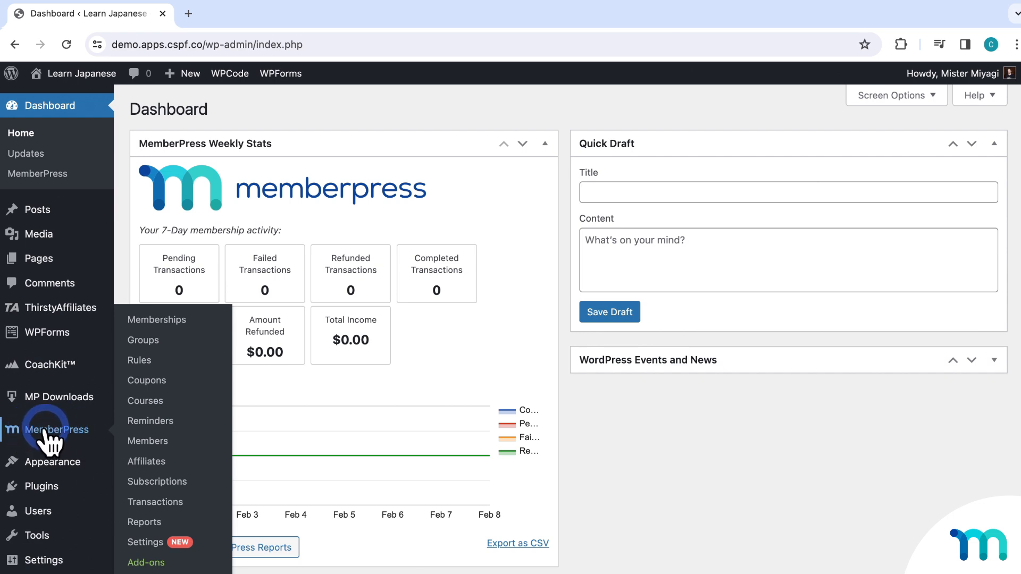
pyautogui.moveTo(150, 562)
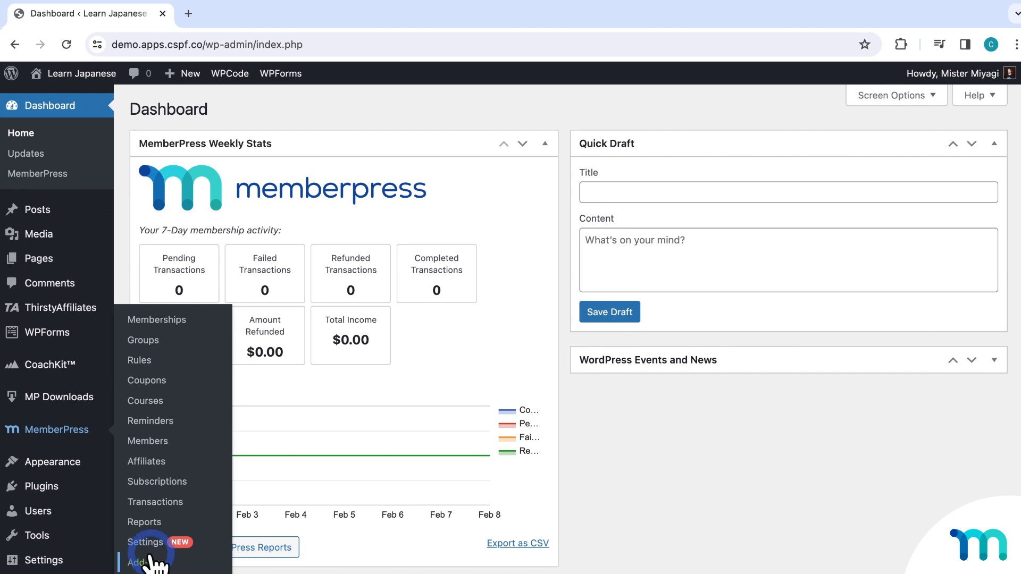
# Open MemberPress Settings, landing on the License section with the active key
pyautogui.click(144, 541)
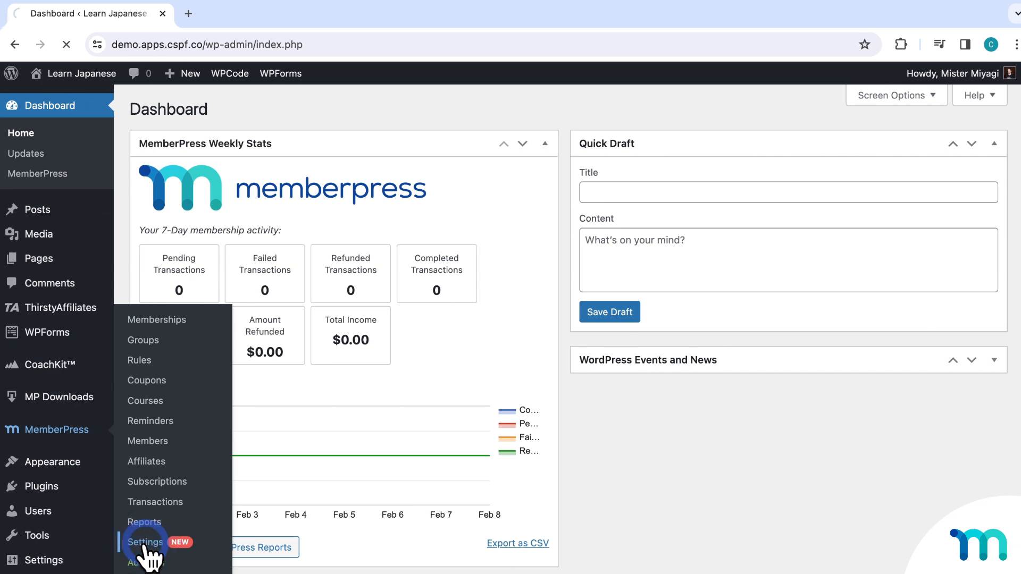
pyautogui.click(145, 542)
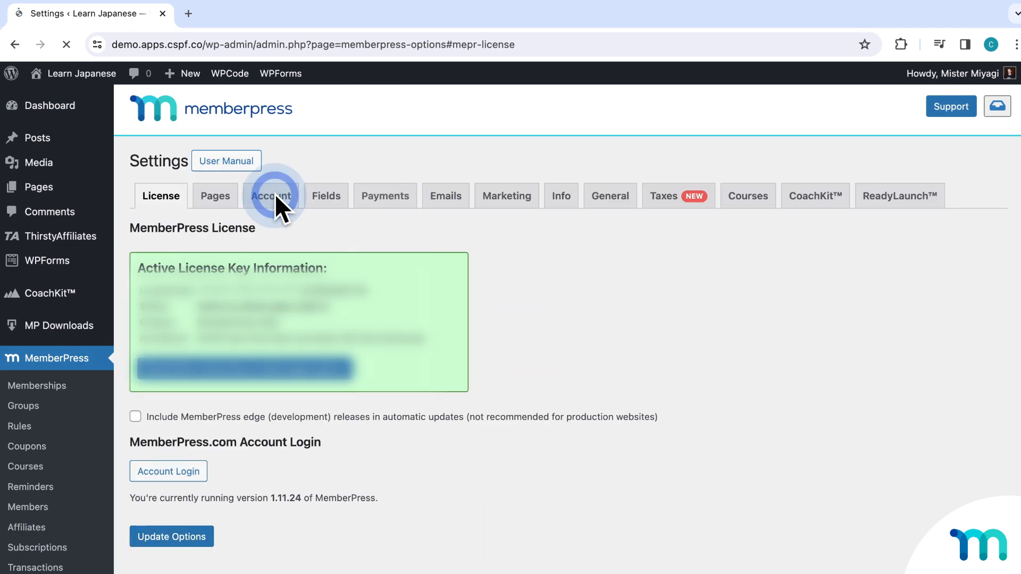
# Show the Account settings and toggle Enable Account Nav Tabs off and back on
pyautogui.click(270, 196)
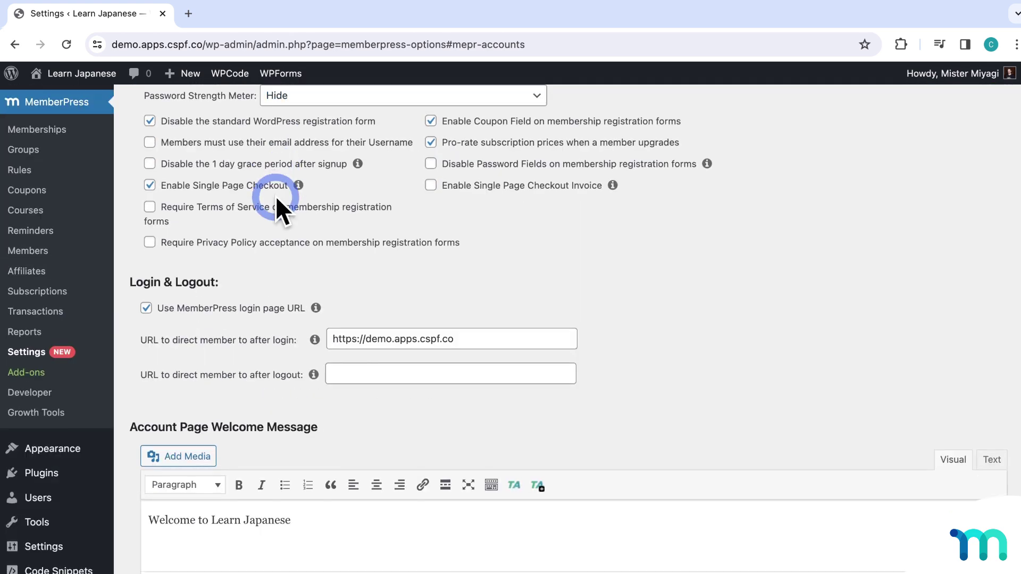
pyautogui.scroll(-3)
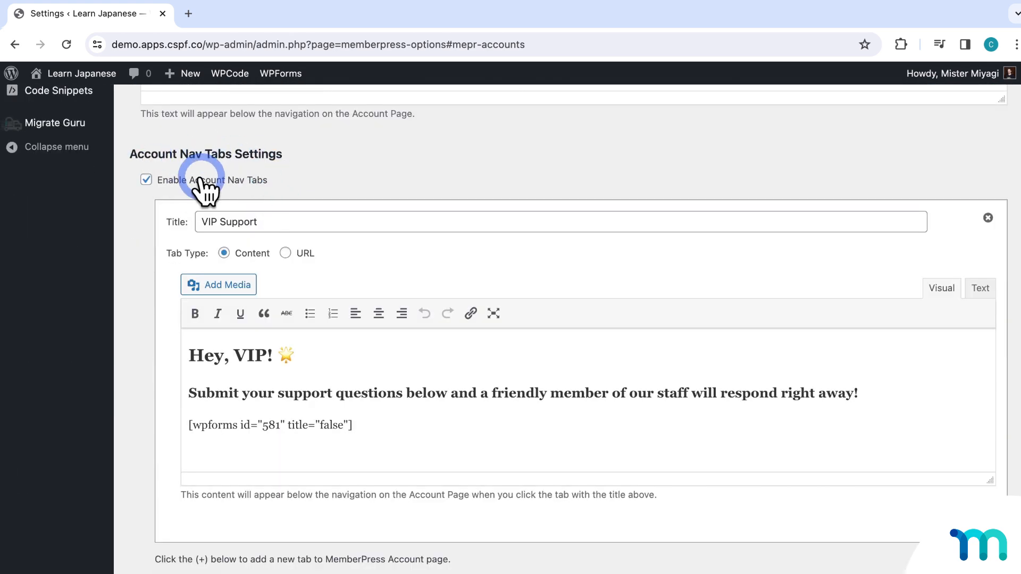
pyautogui.click(146, 179)
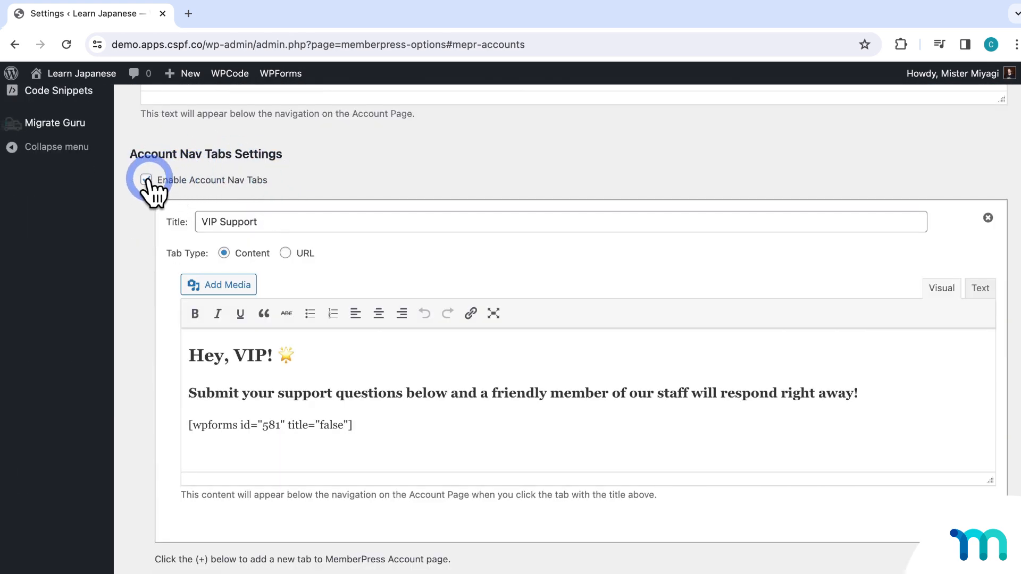
pyautogui.click(146, 180)
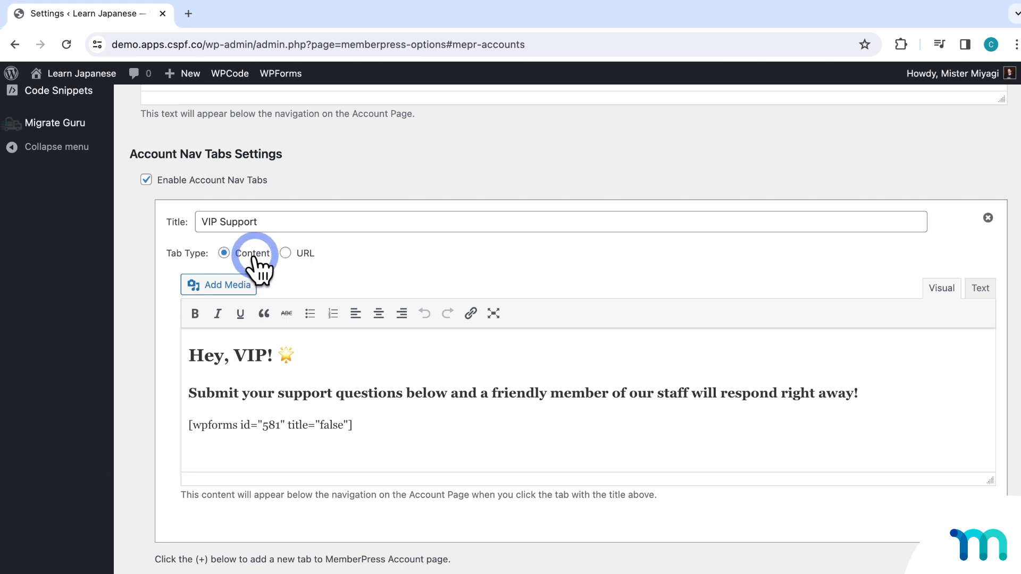
pyautogui.moveTo(263, 257)
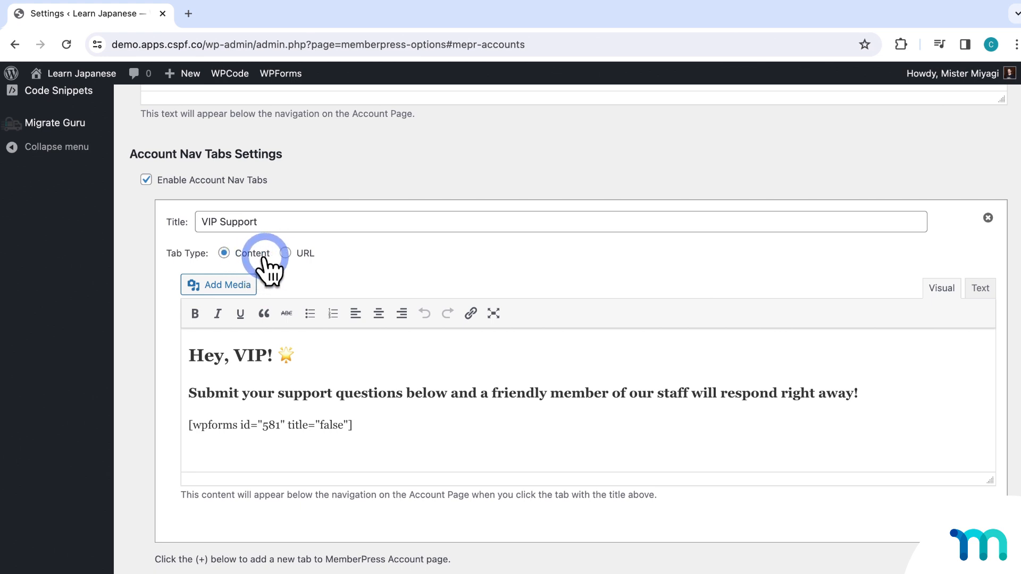
pyautogui.moveTo(261, 270)
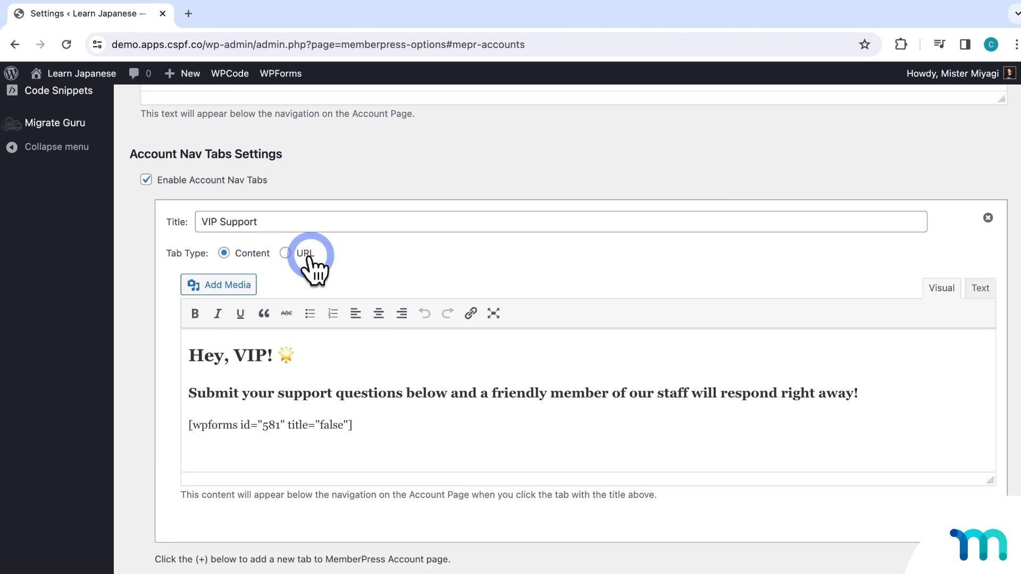
pyautogui.moveTo(394, 281)
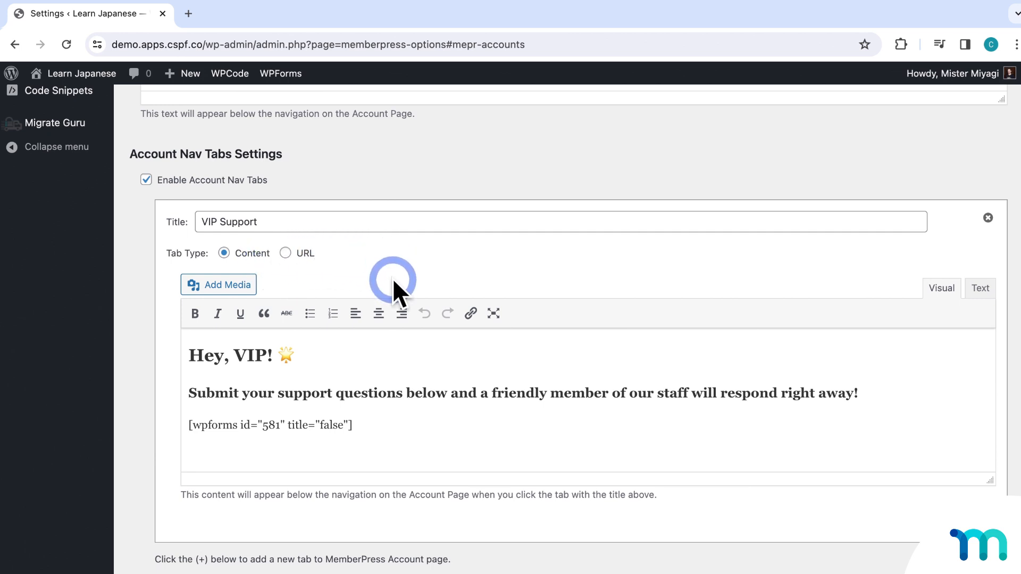
pyautogui.moveTo(345, 426)
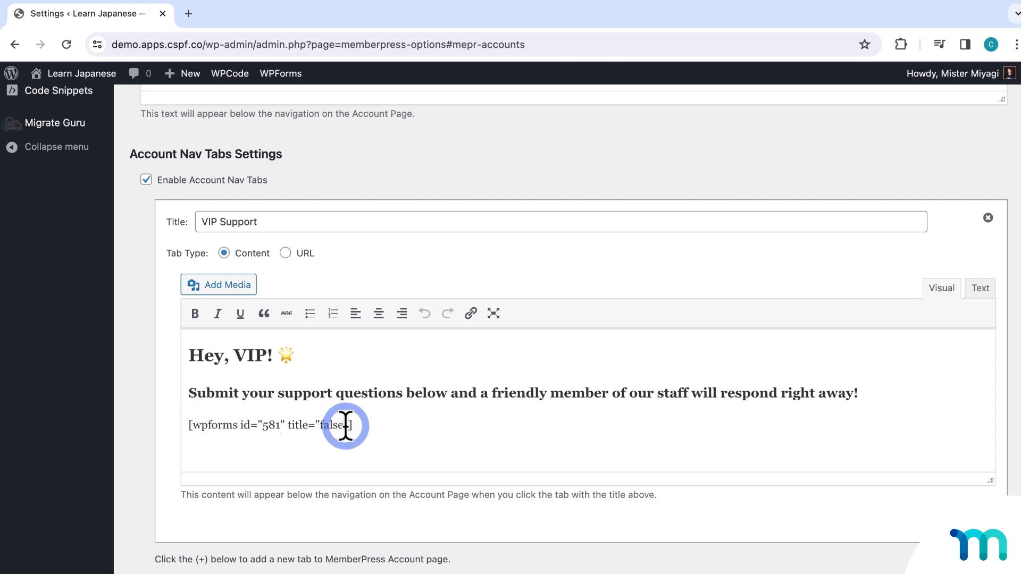
pyautogui.moveTo(204, 426)
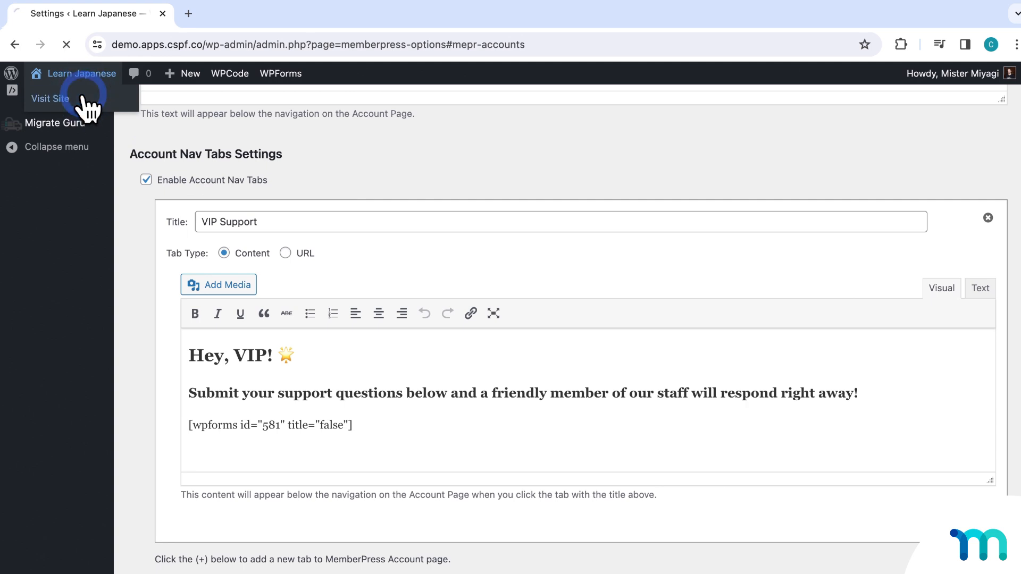
pyautogui.click(50, 99)
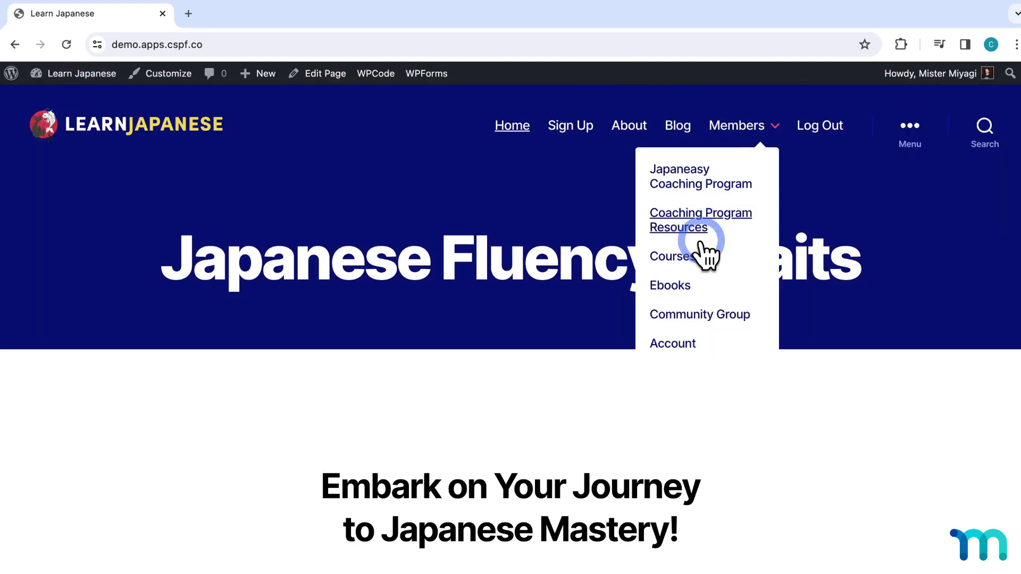
pyautogui.click(672, 343)
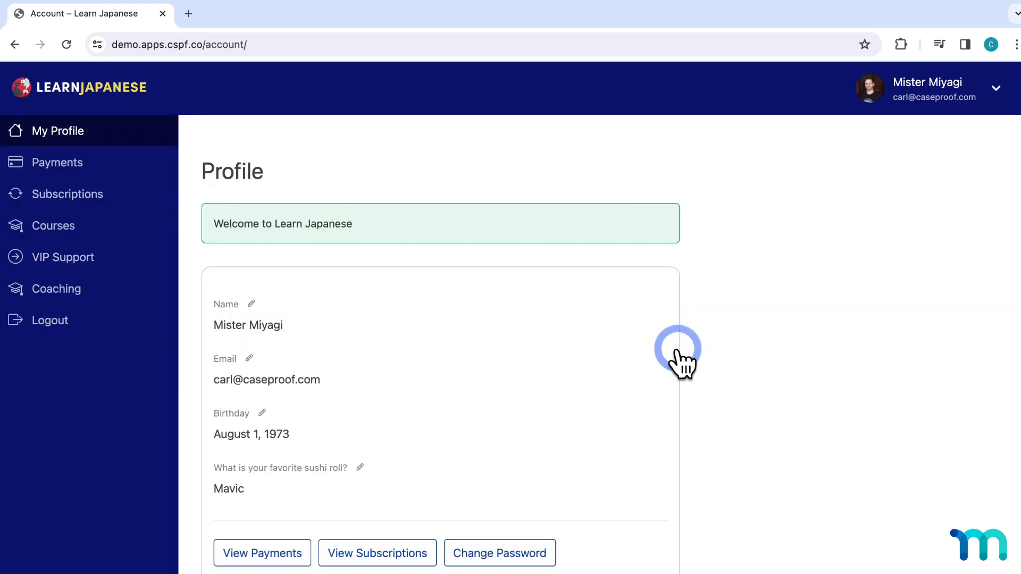
pyautogui.moveTo(212, 44)
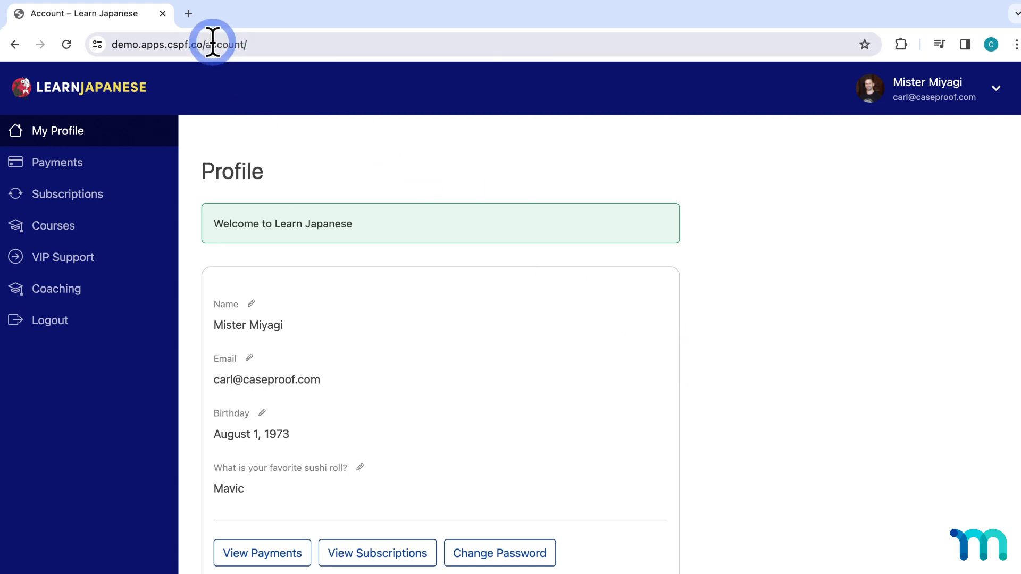
pyautogui.moveTo(234, 43)
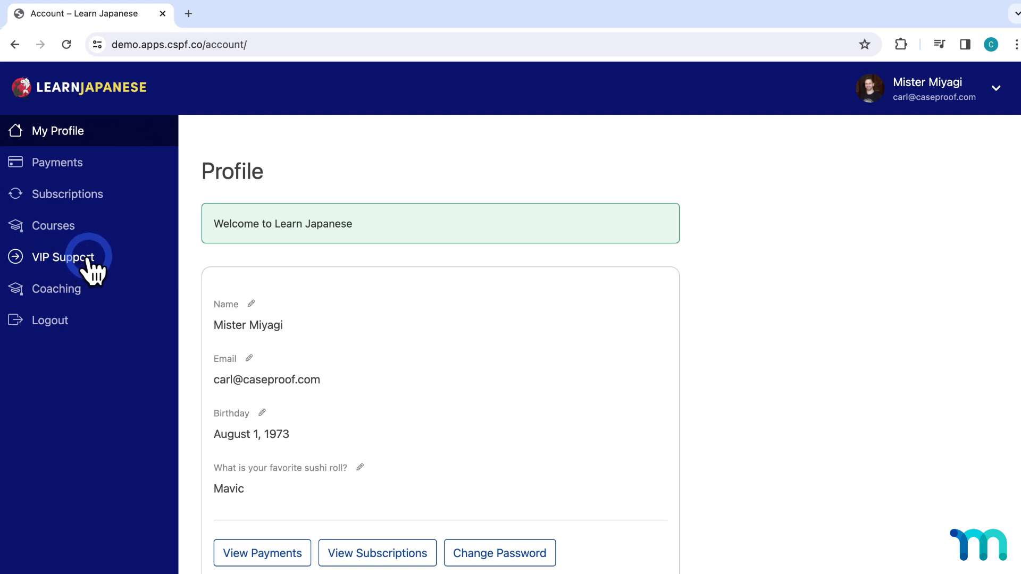
pyautogui.moveTo(136, 267)
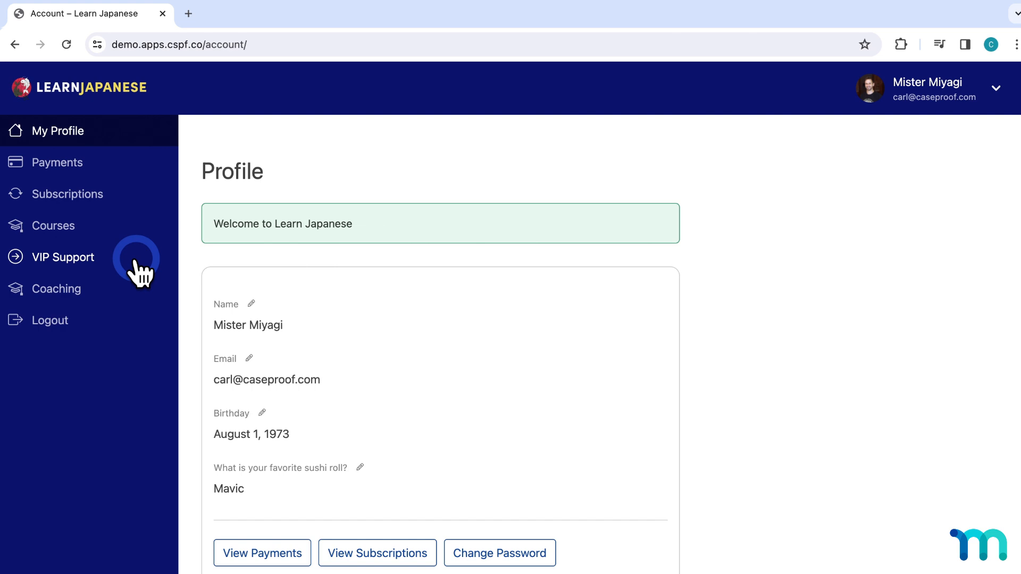
pyautogui.click(15, 44)
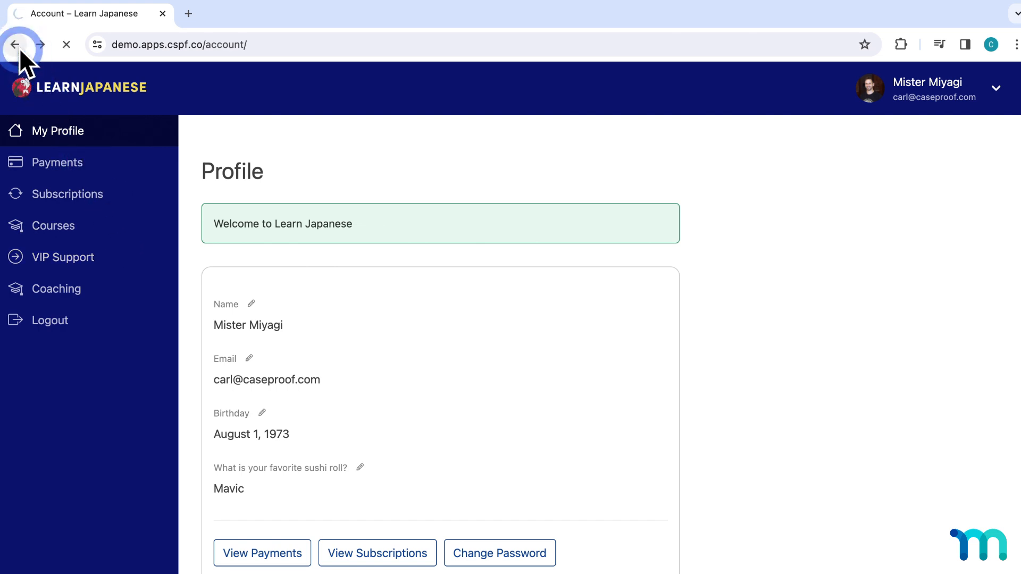
# Check the Sign Up pricing page lists VIP Support under Pro, then return to settings
pyautogui.click(15, 44)
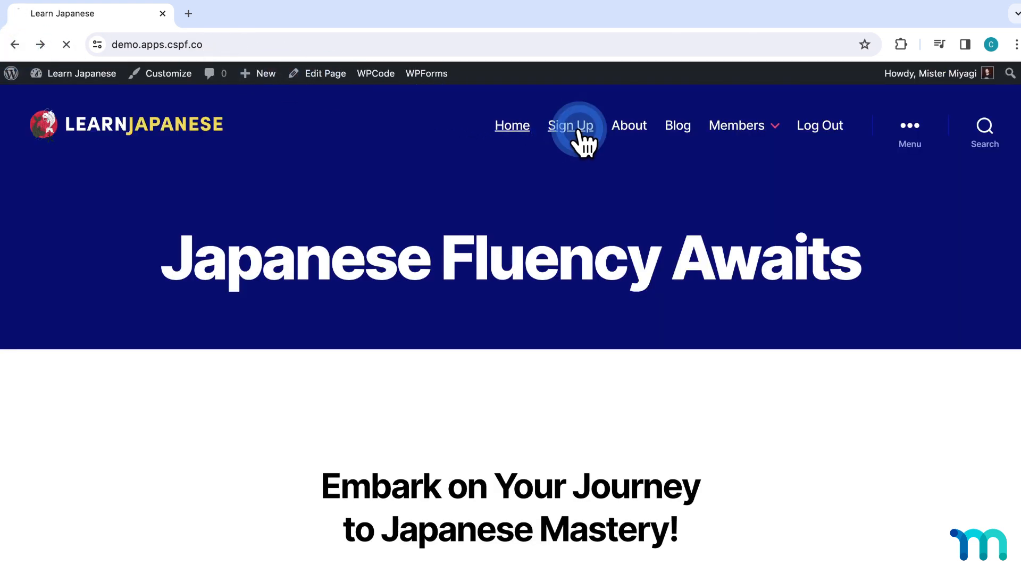
pyautogui.click(569, 125)
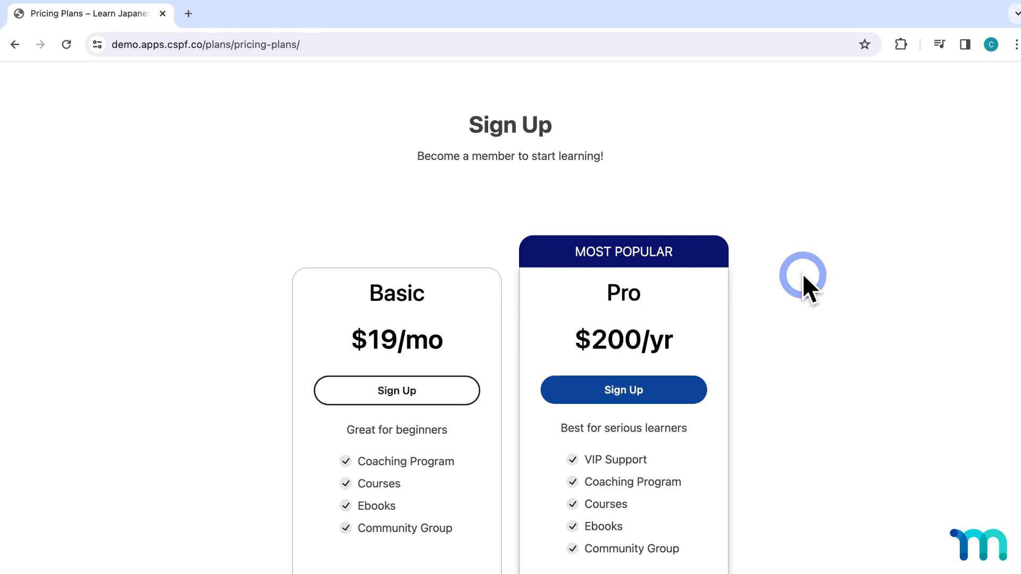
pyautogui.moveTo(596, 458)
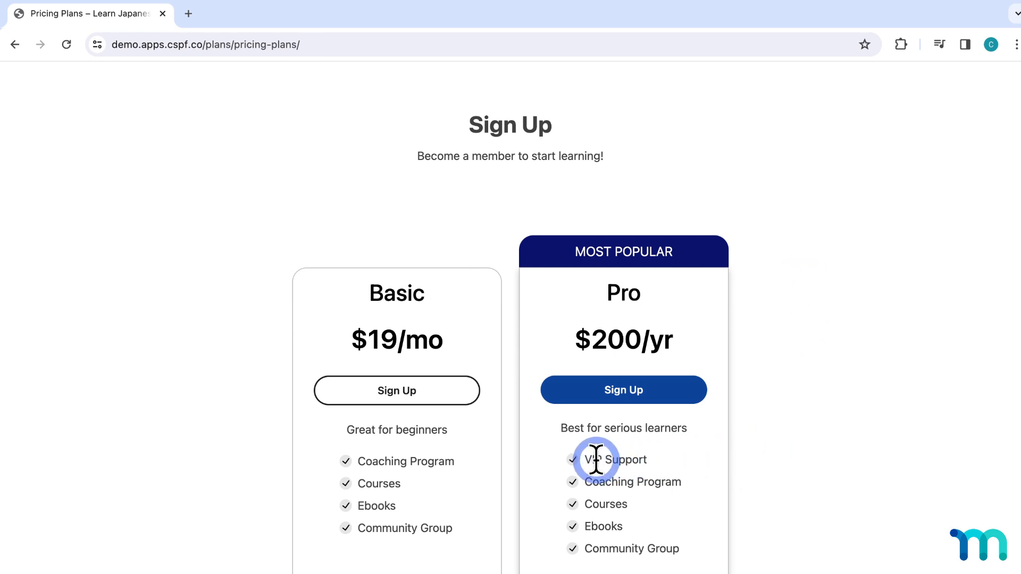
pyautogui.moveTo(644, 462)
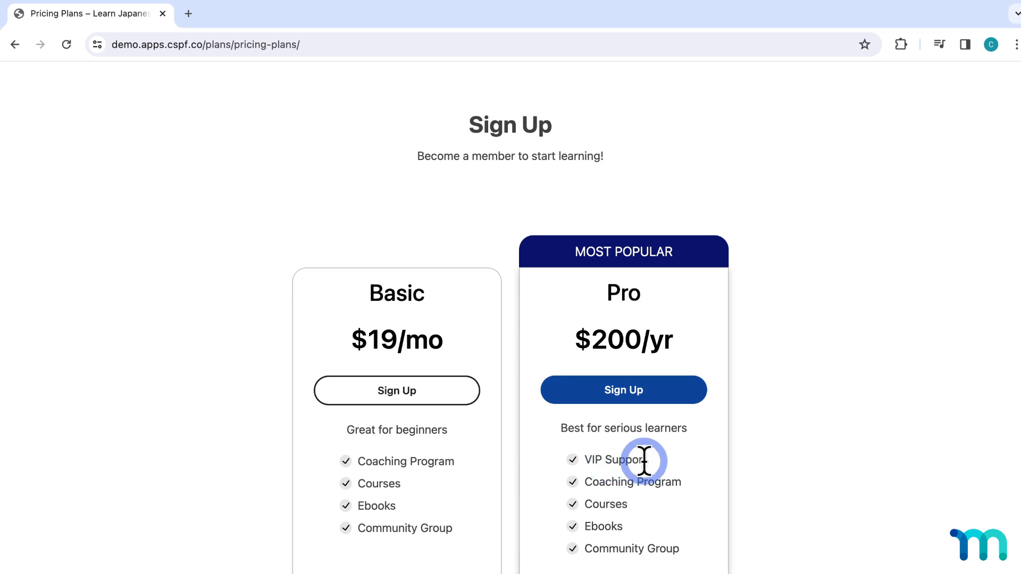
pyautogui.moveTo(655, 470)
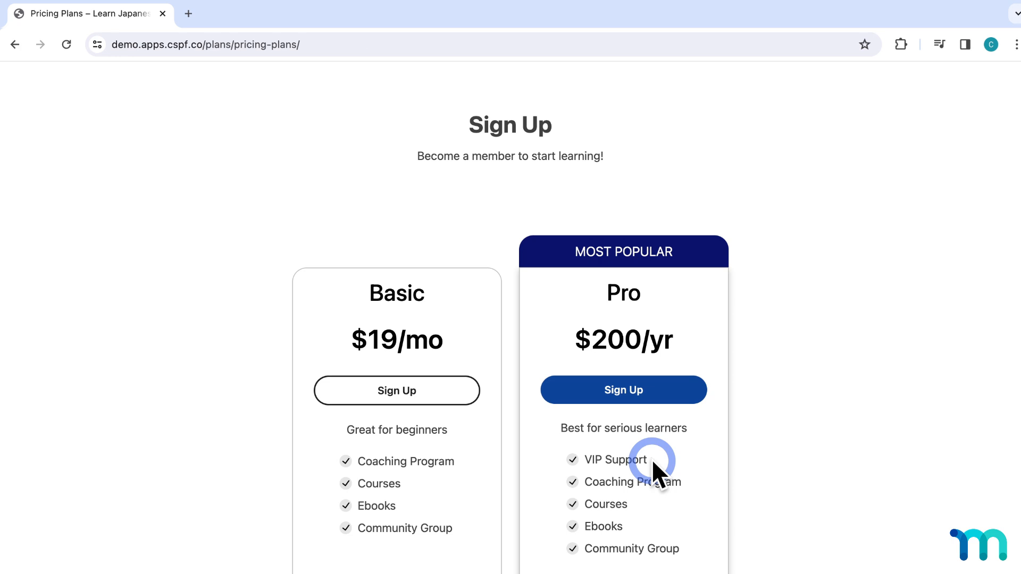
pyautogui.moveTo(154, 142)
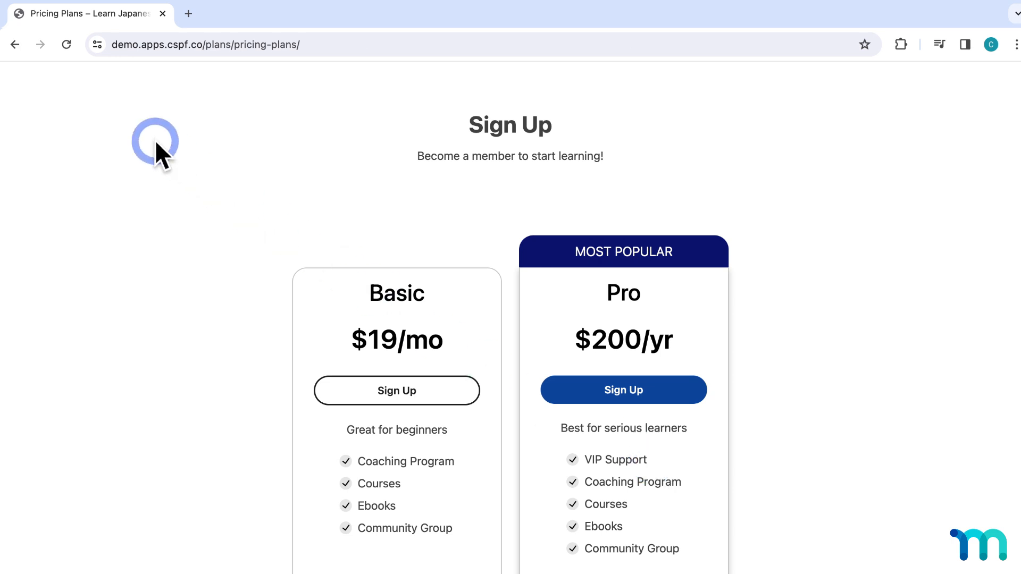
pyautogui.click(14, 44)
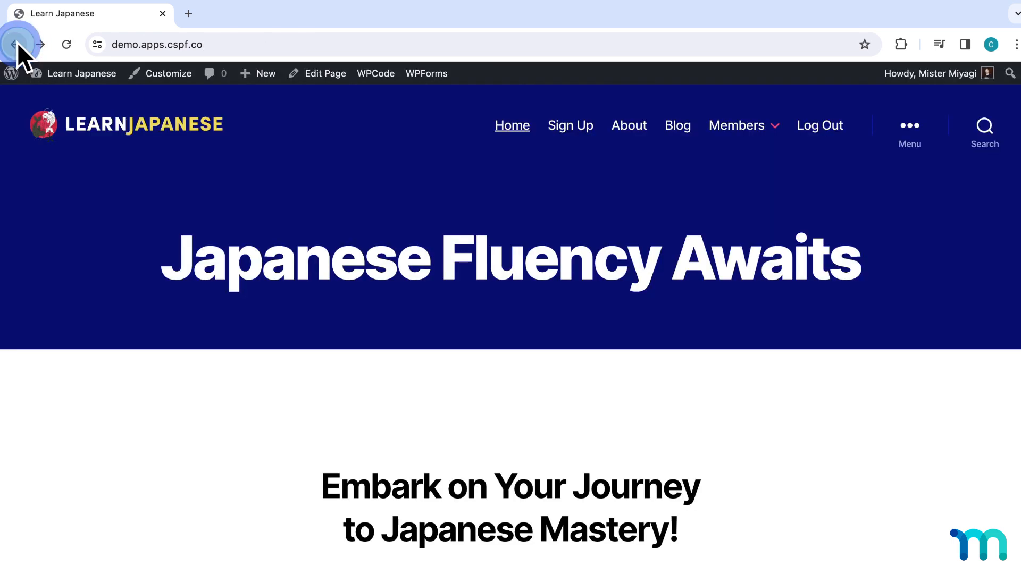
pyautogui.click(17, 44)
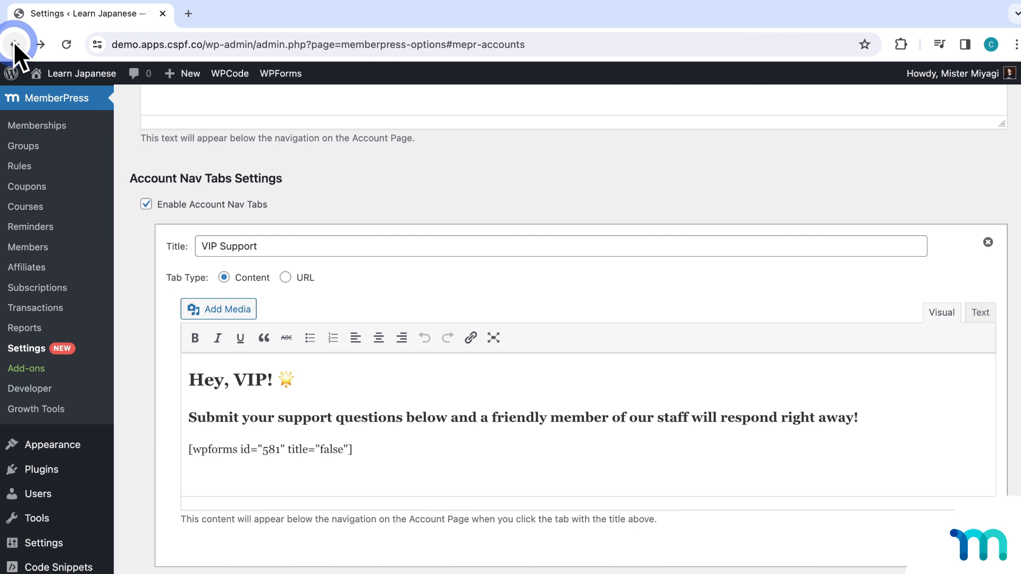
pyautogui.moveTo(37, 124)
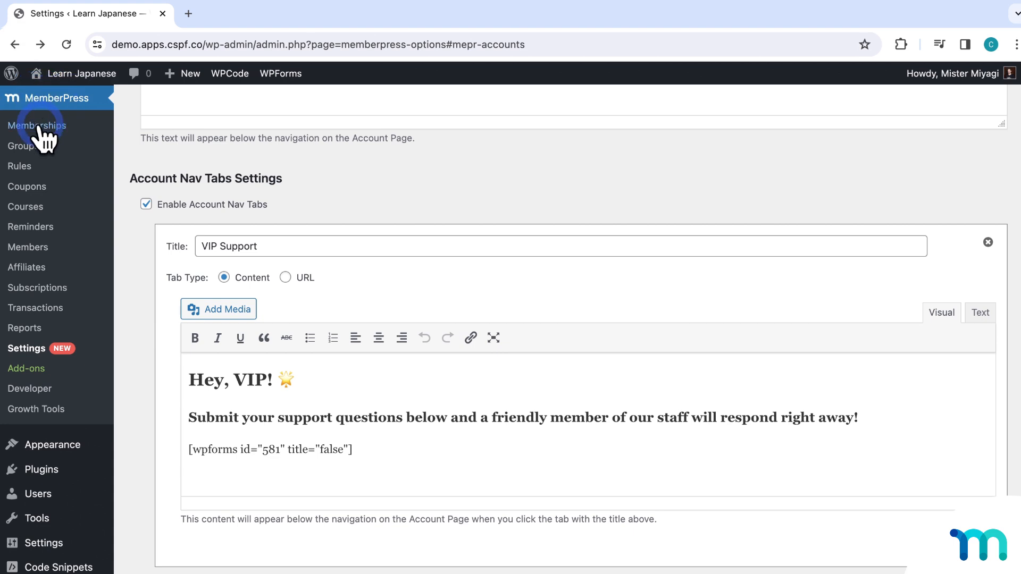
# Add a new rule whose Protected Content is the Account Nav Tab 'VIP Support'
pyautogui.click(19, 166)
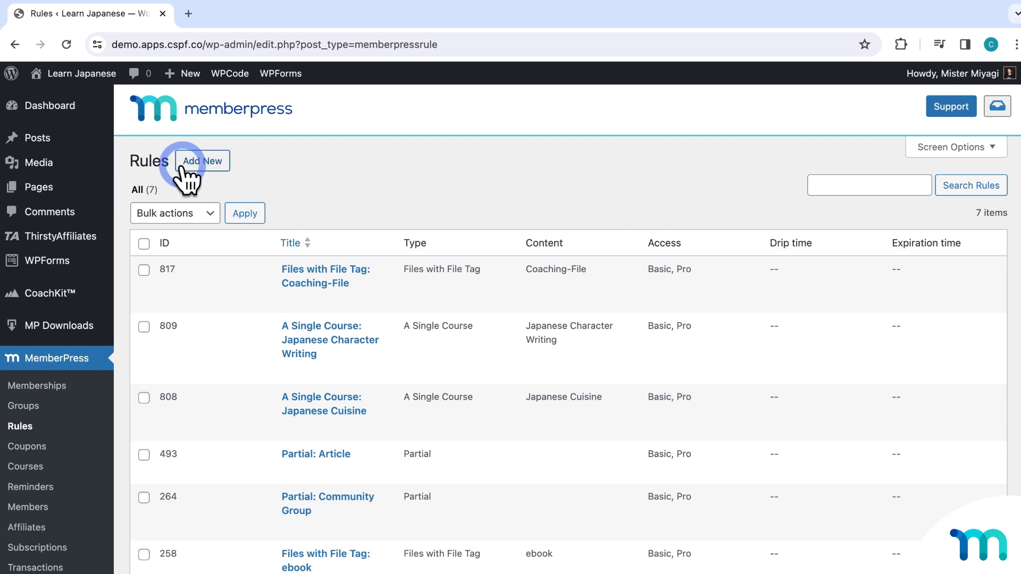
pyautogui.click(203, 161)
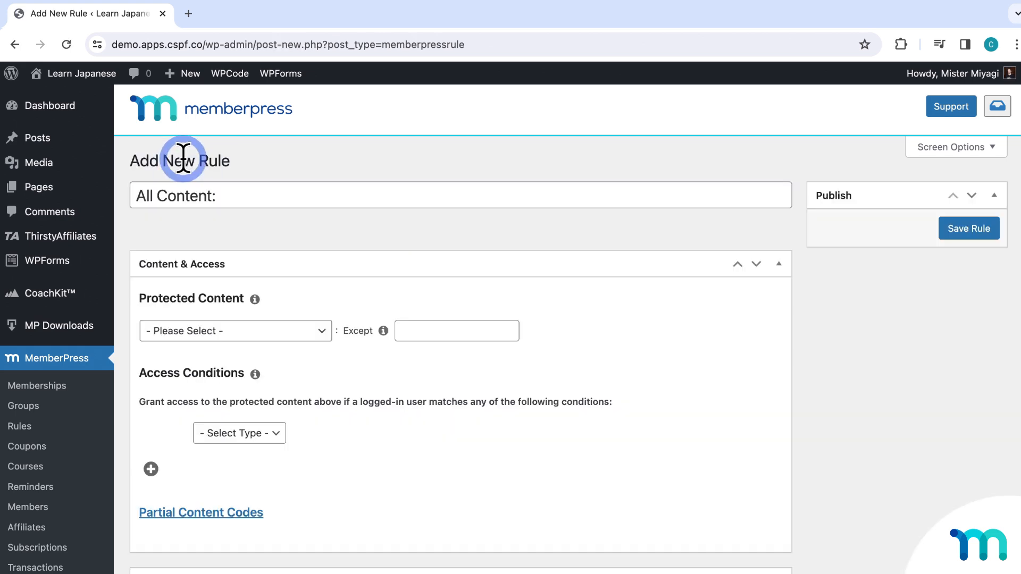
pyautogui.scroll(-3)
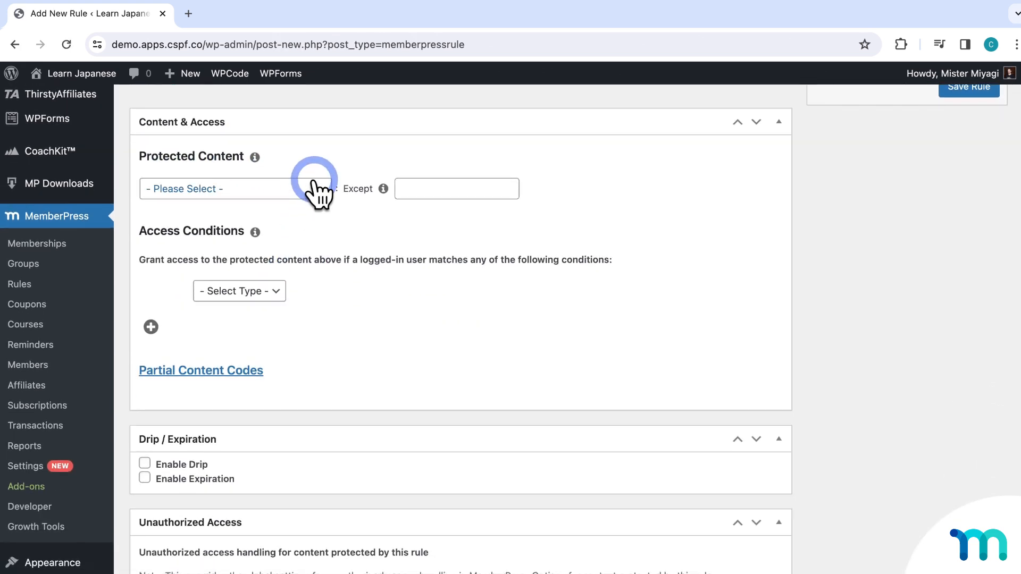
pyautogui.click(218, 188)
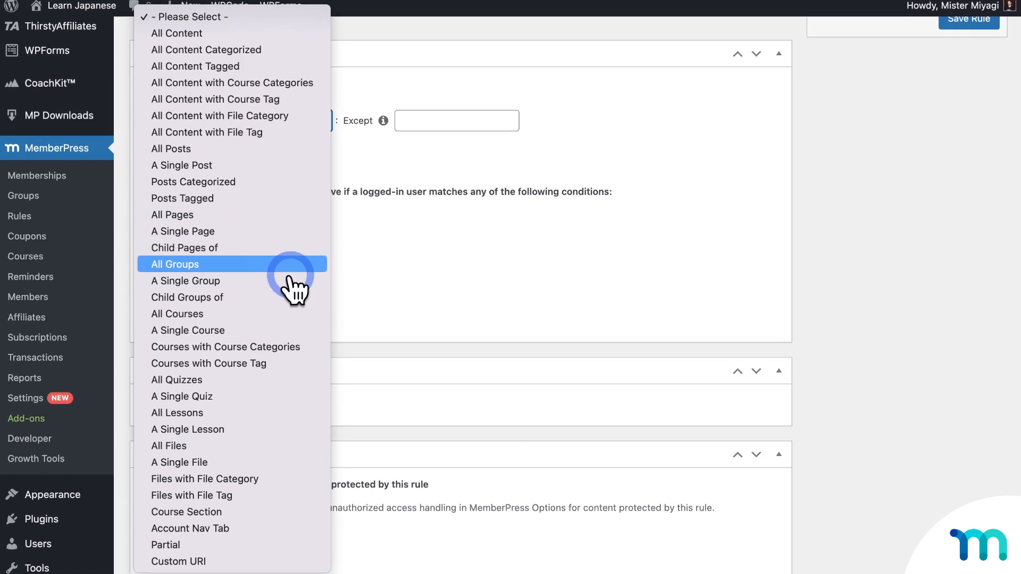
pyautogui.moveTo(189, 527)
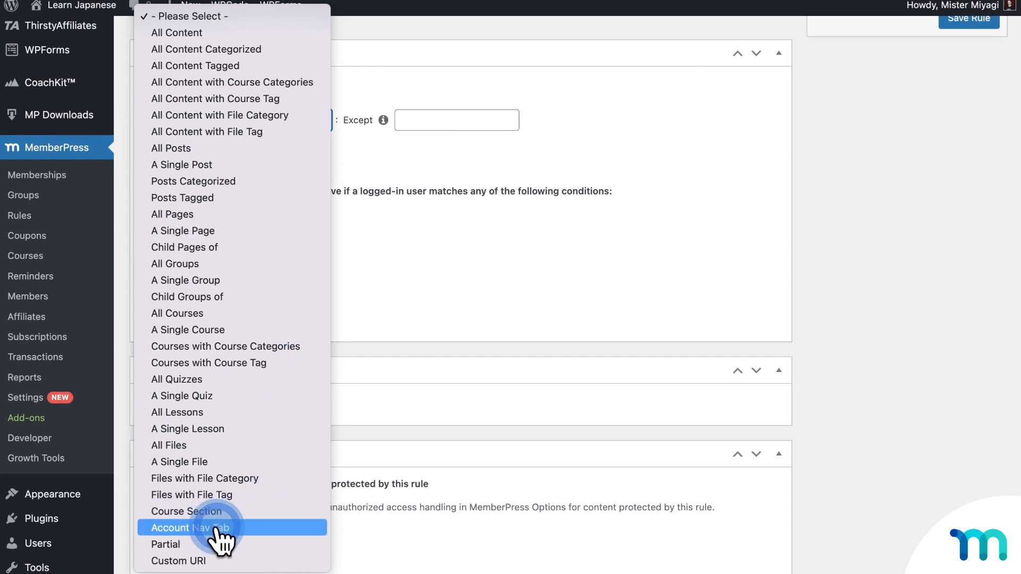
pyautogui.click(189, 528)
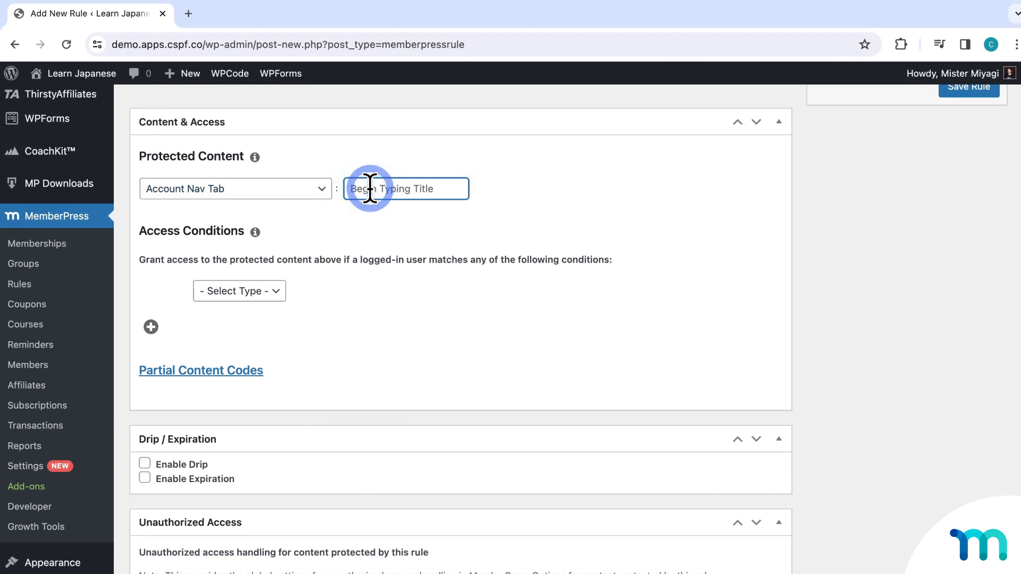
pyautogui.write('vip')
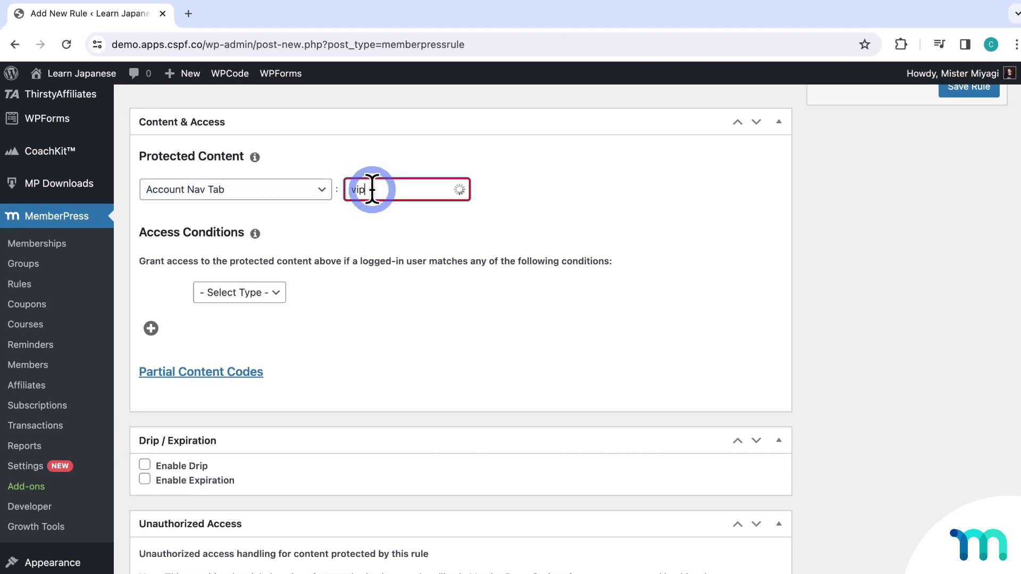
pyautogui.write('vip')
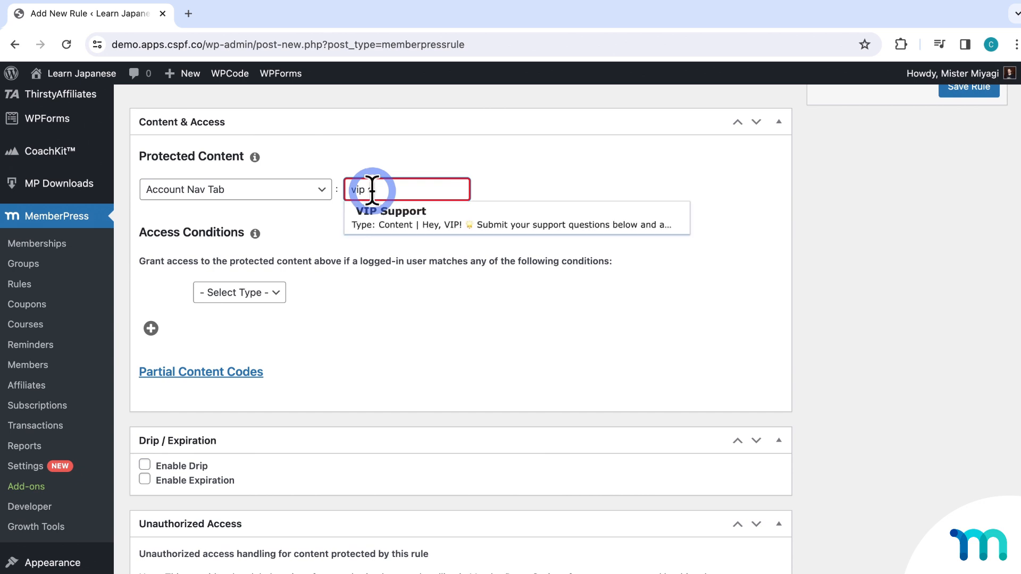
pyautogui.click(391, 211)
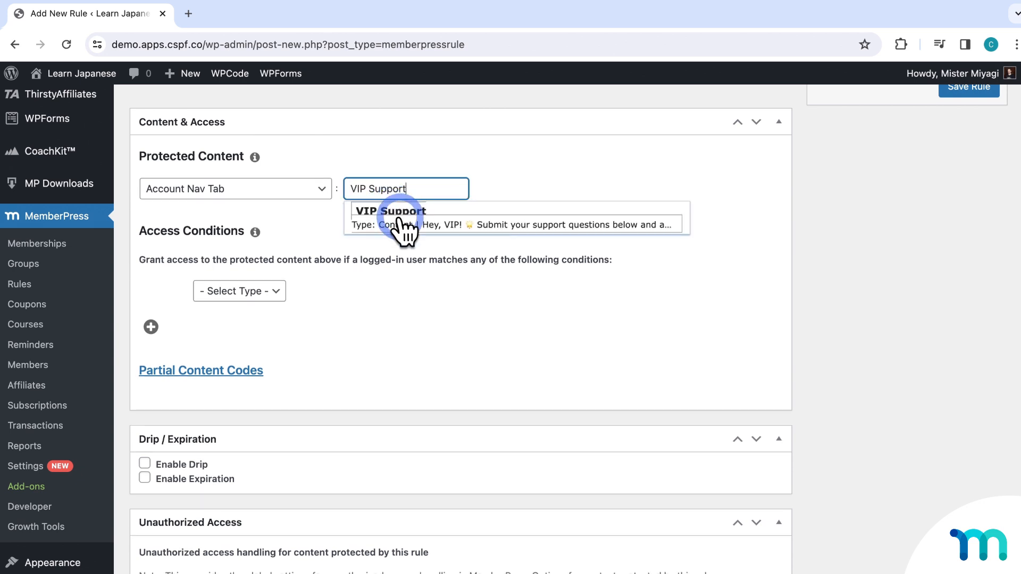
pyautogui.moveTo(410, 218)
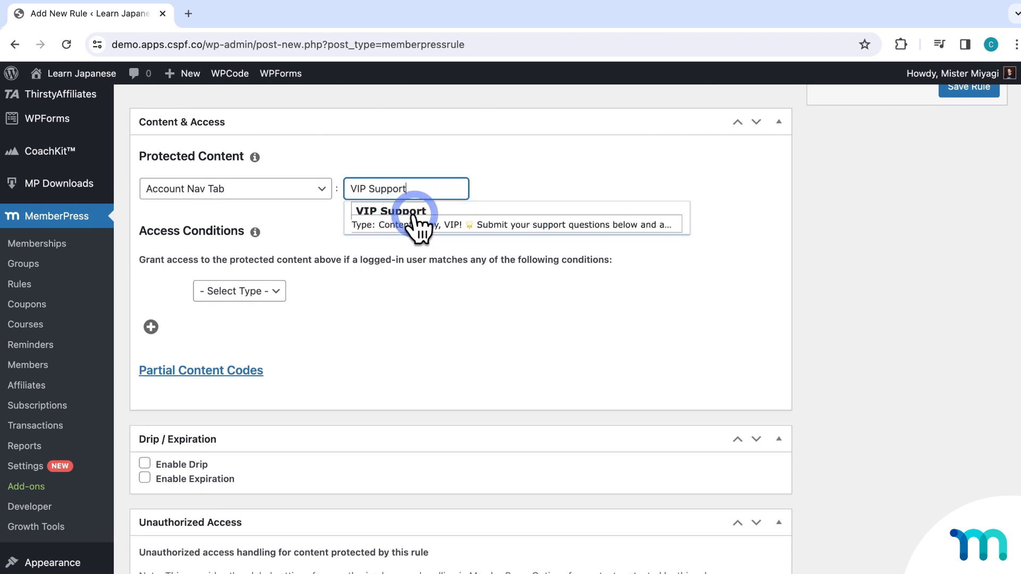
pyautogui.click(390, 217)
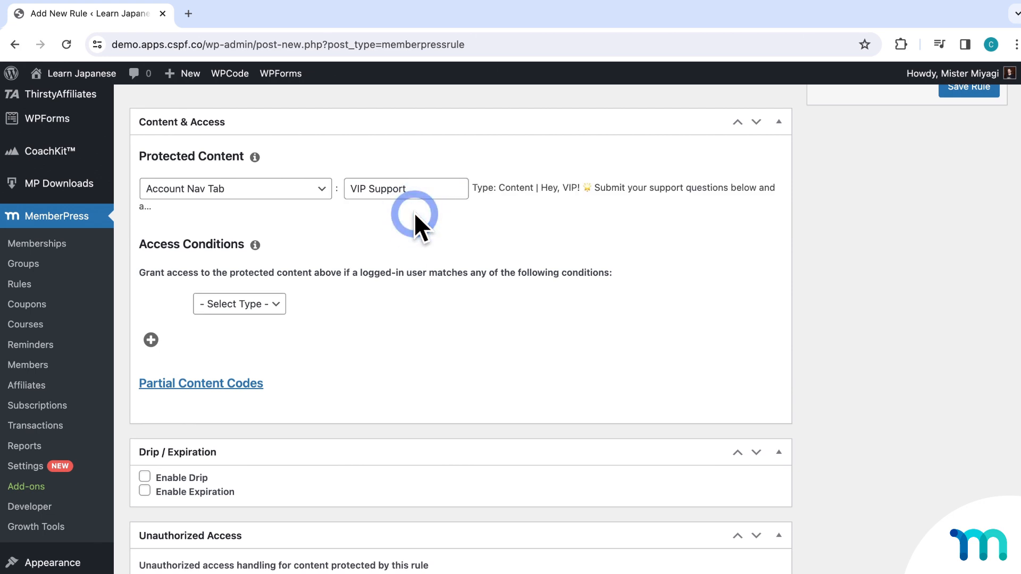
# Set the rule's access condition to Membership: Pro
pyautogui.scroll(-3)
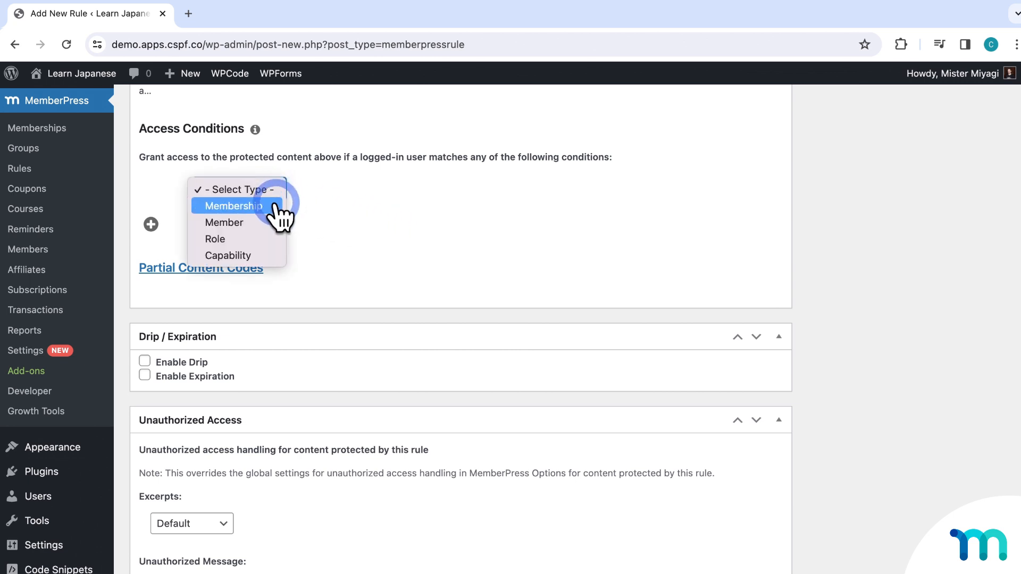
pyautogui.click(239, 205)
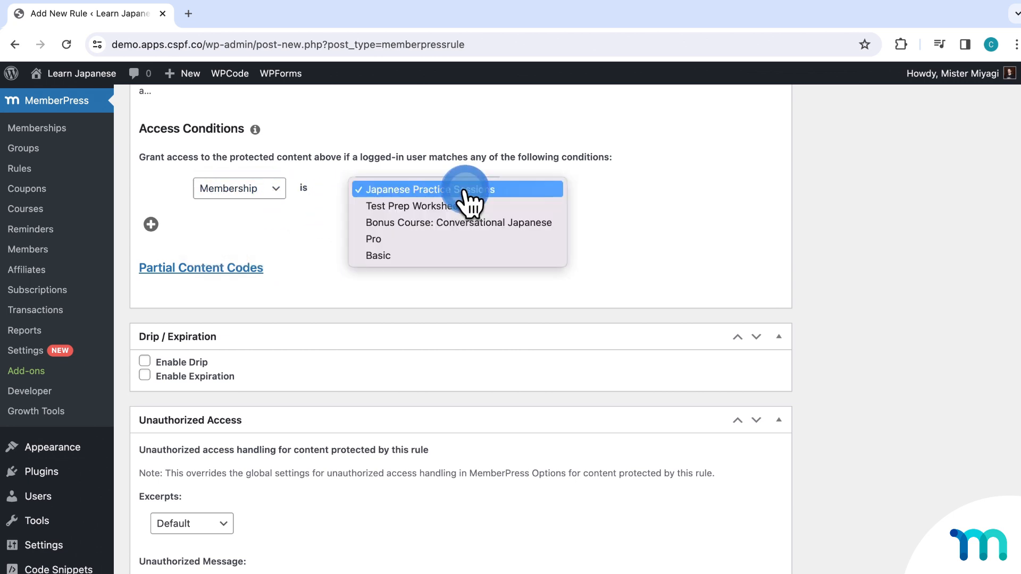
pyautogui.click(373, 239)
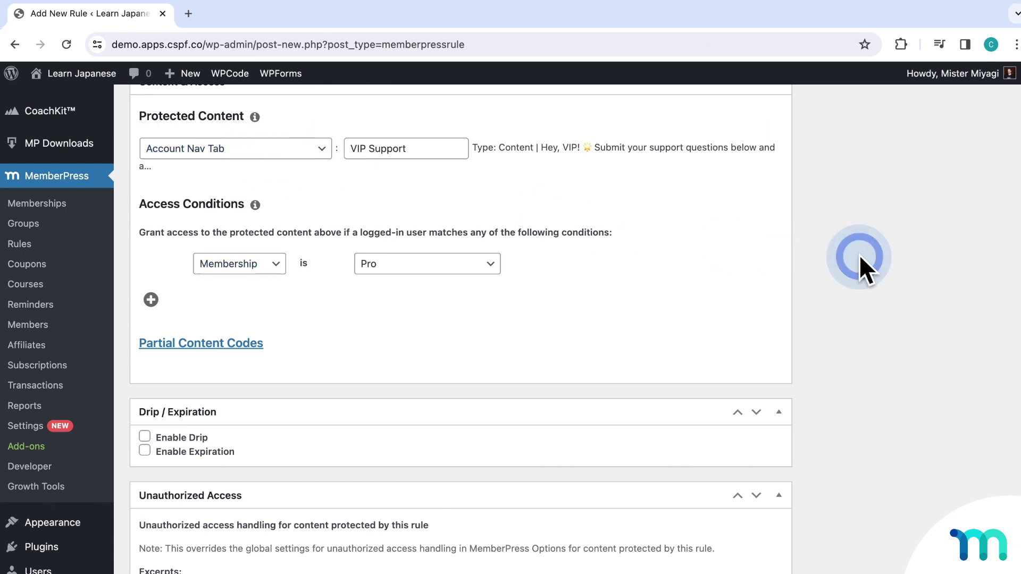
# Save the VIP Support rule and bring up the Learn Japanese site link's context menu
pyautogui.click(974, 204)
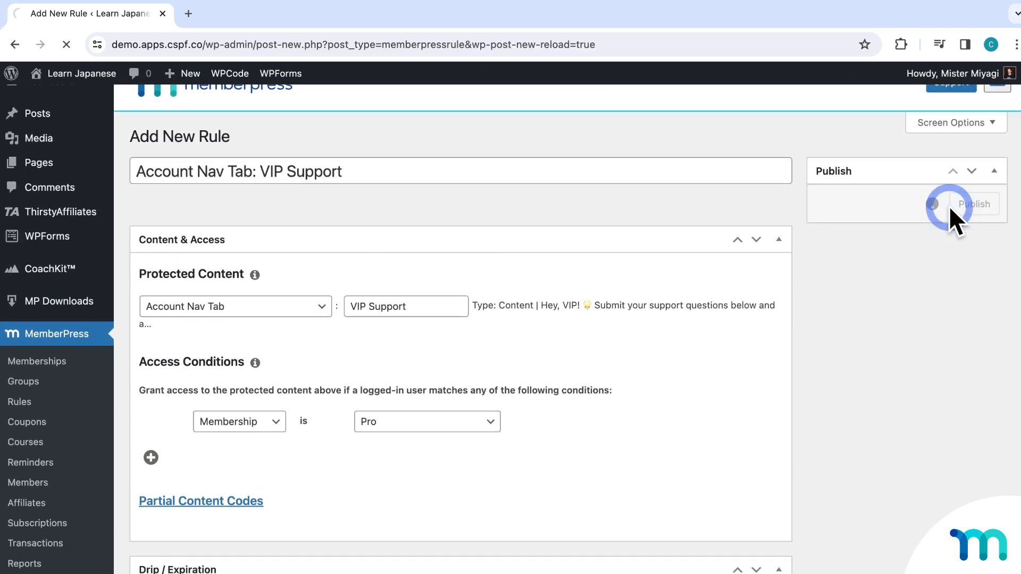
pyautogui.click(974, 203)
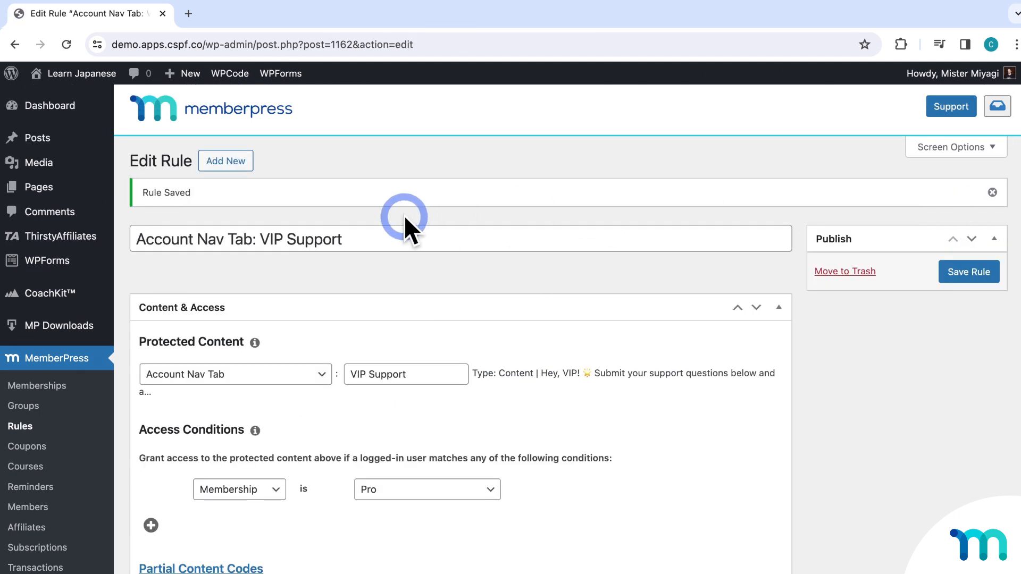
pyautogui.moveTo(175, 196)
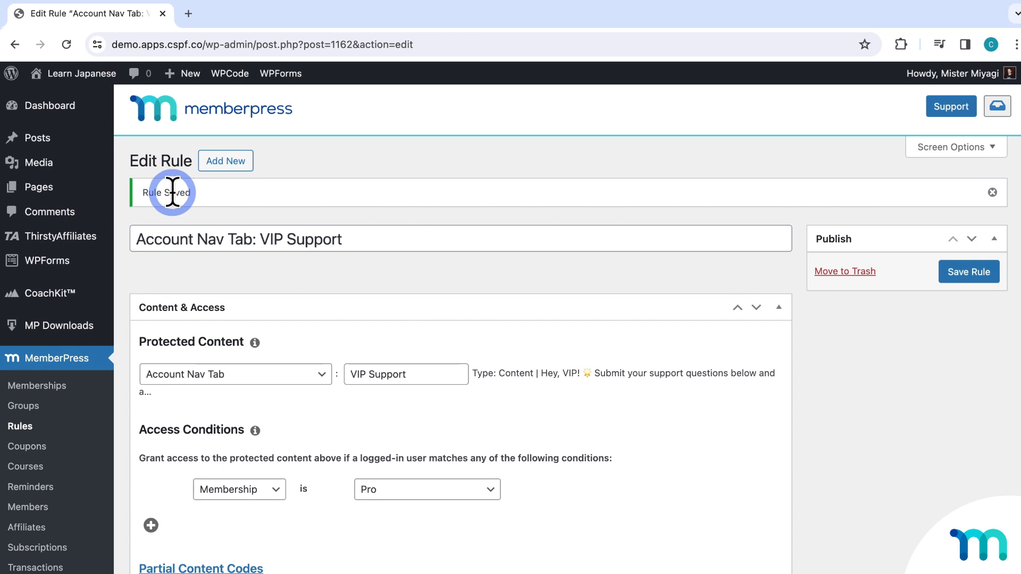
pyautogui.rightClick(82, 74)
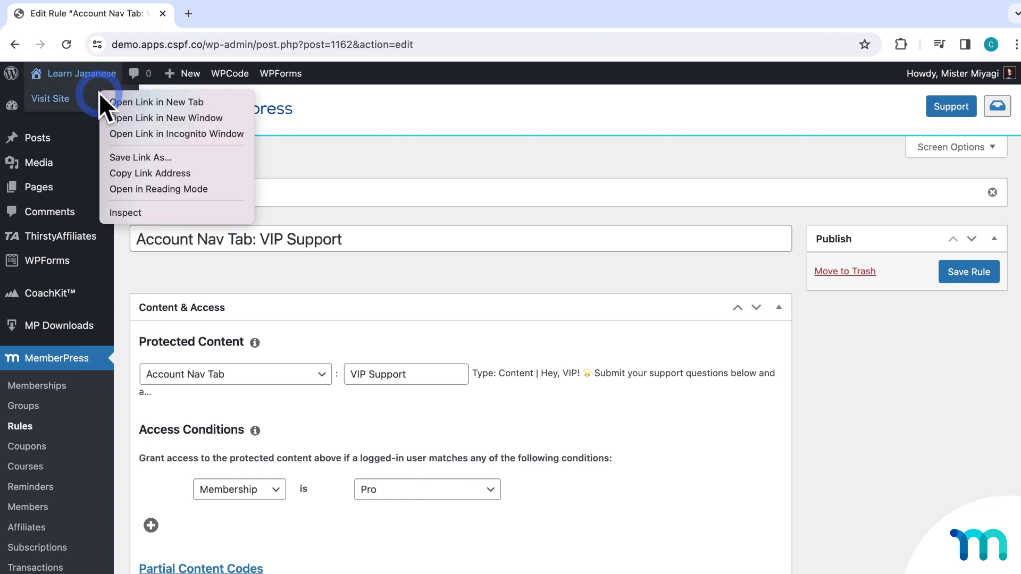
# Log in as sallyj on the Learn Japanese site in an incognito window
pyautogui.click(168, 118)
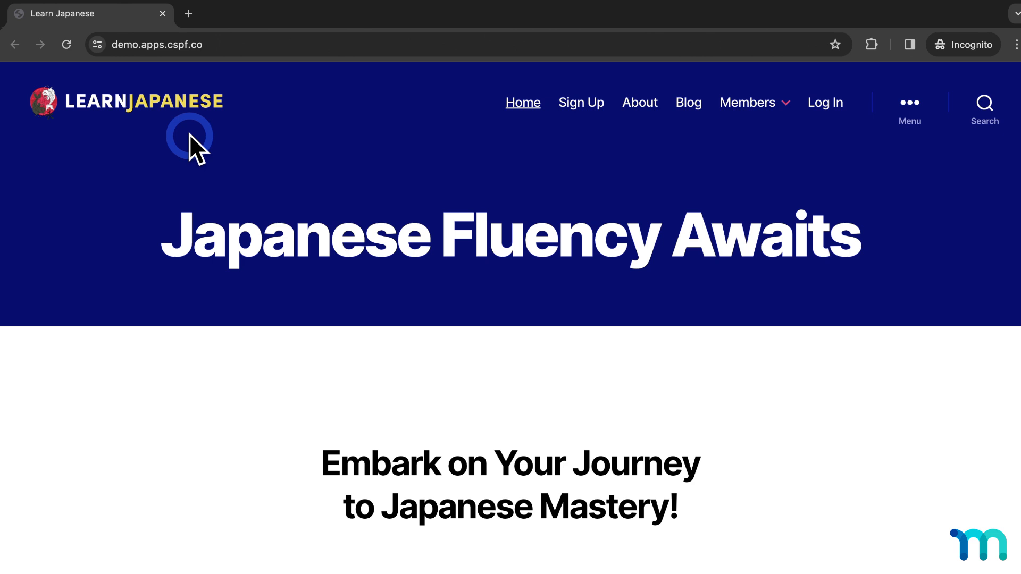
pyautogui.moveTo(596, 179)
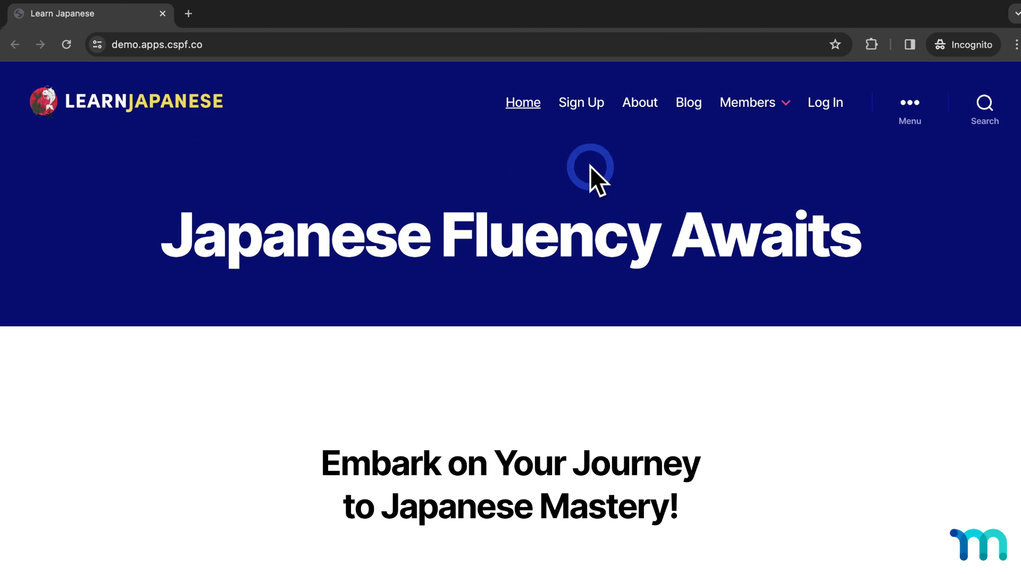
pyautogui.click(824, 102)
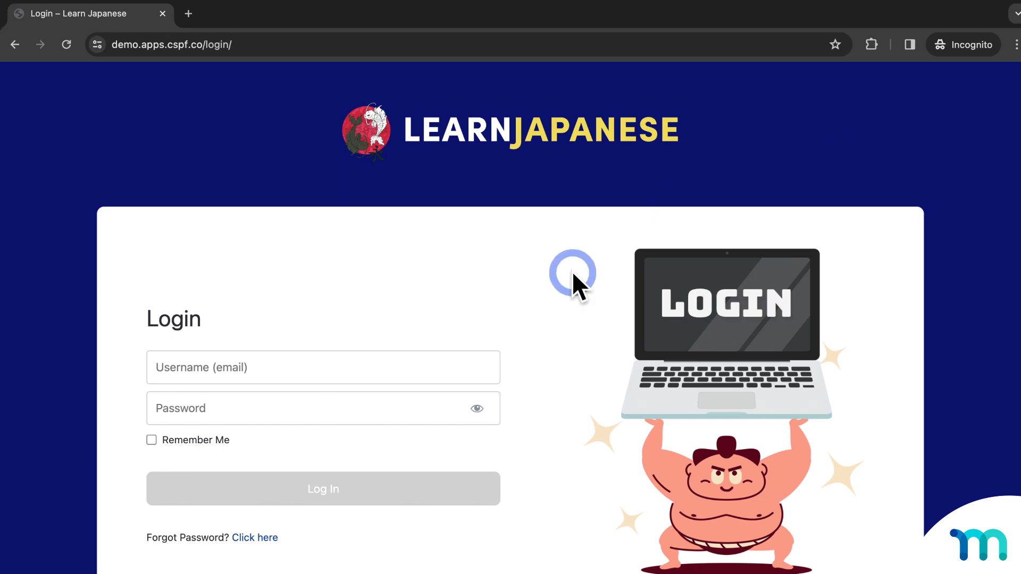
pyautogui.write('sallyjenkins')
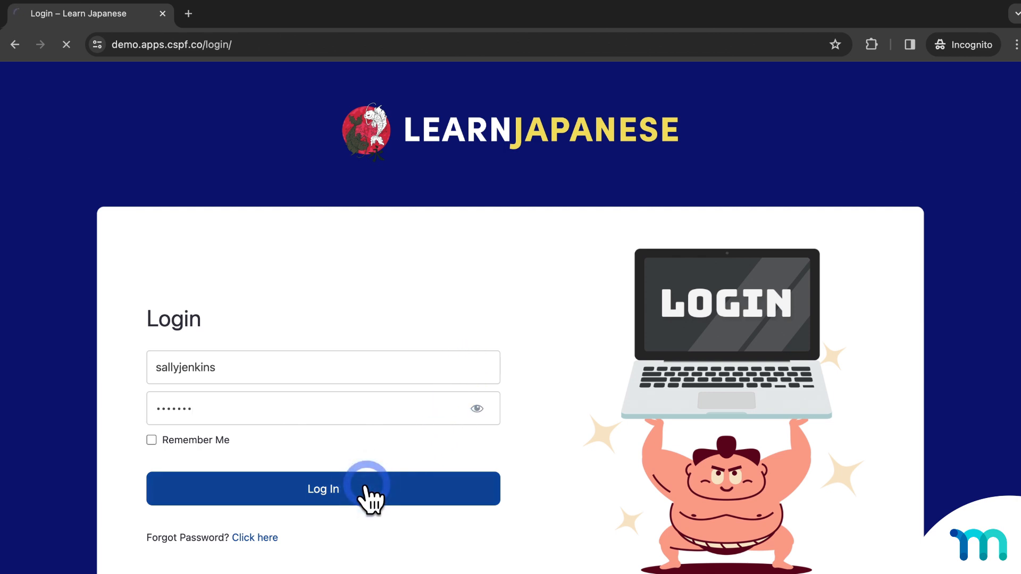
pyautogui.click(322, 488)
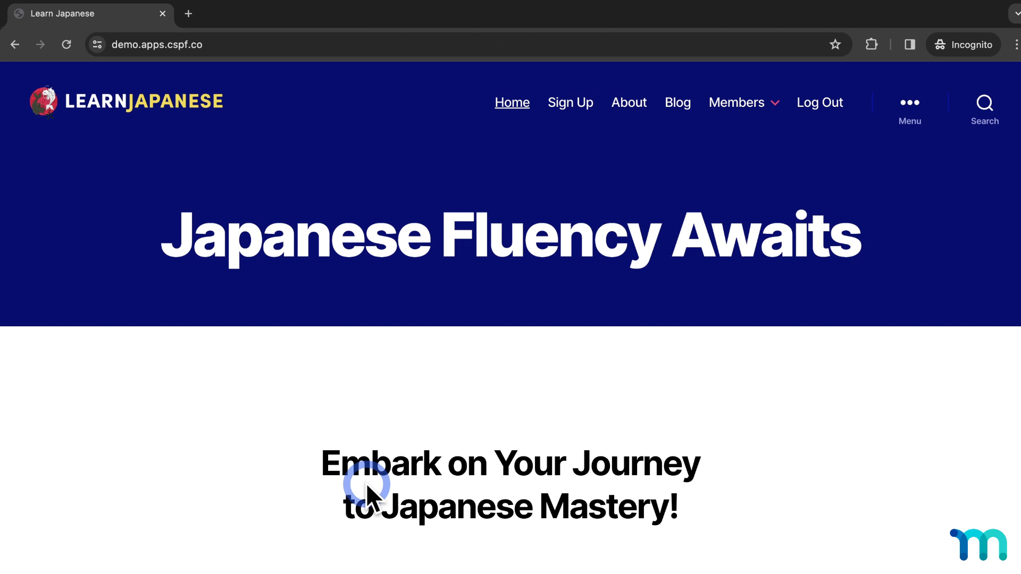
pyautogui.moveTo(752, 123)
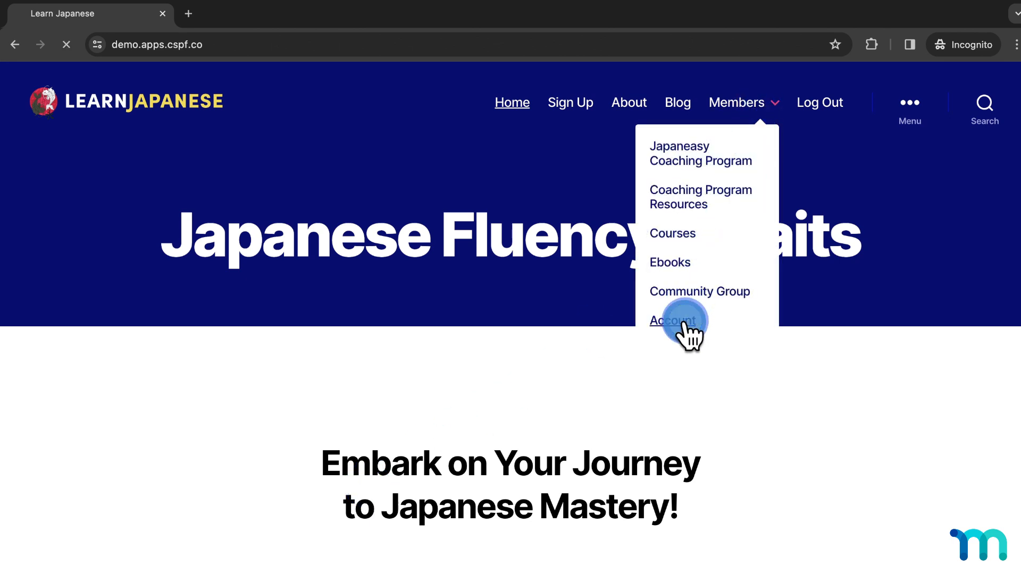
# Open the member's account Subscriptions, showing an active Basic plan at $19/month
pyautogui.click(671, 320)
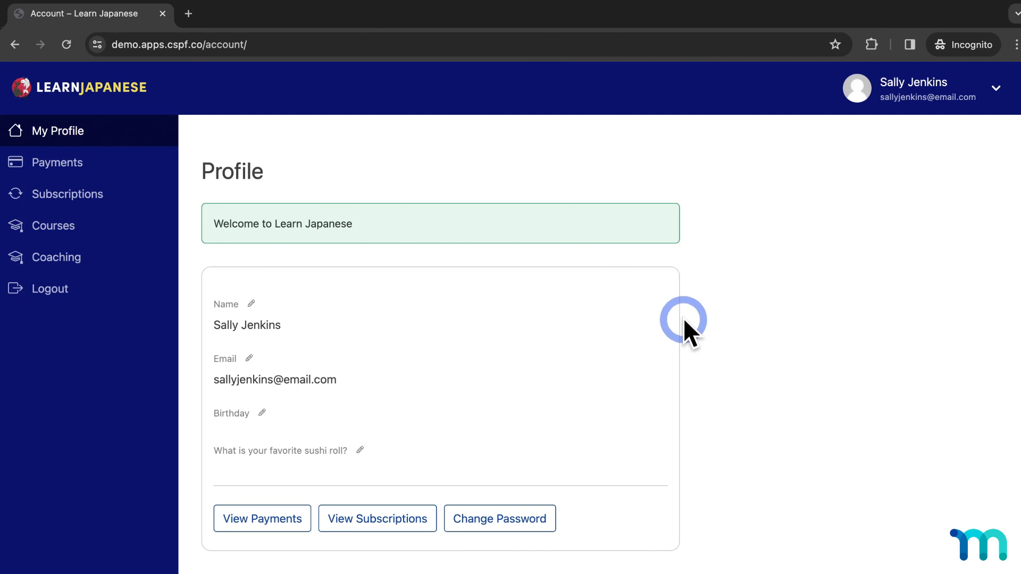
pyautogui.moveTo(273, 192)
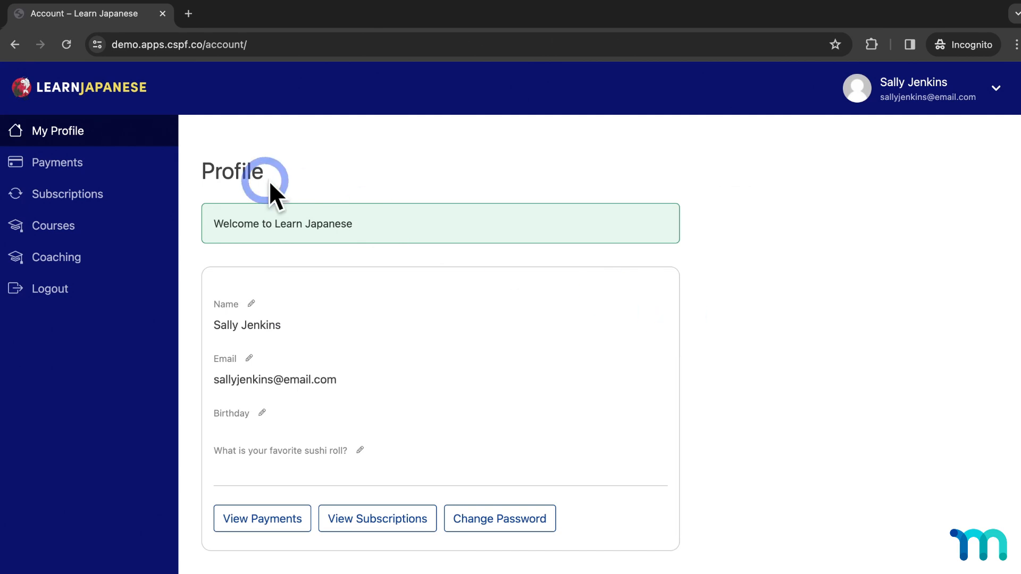
pyautogui.moveTo(101, 162)
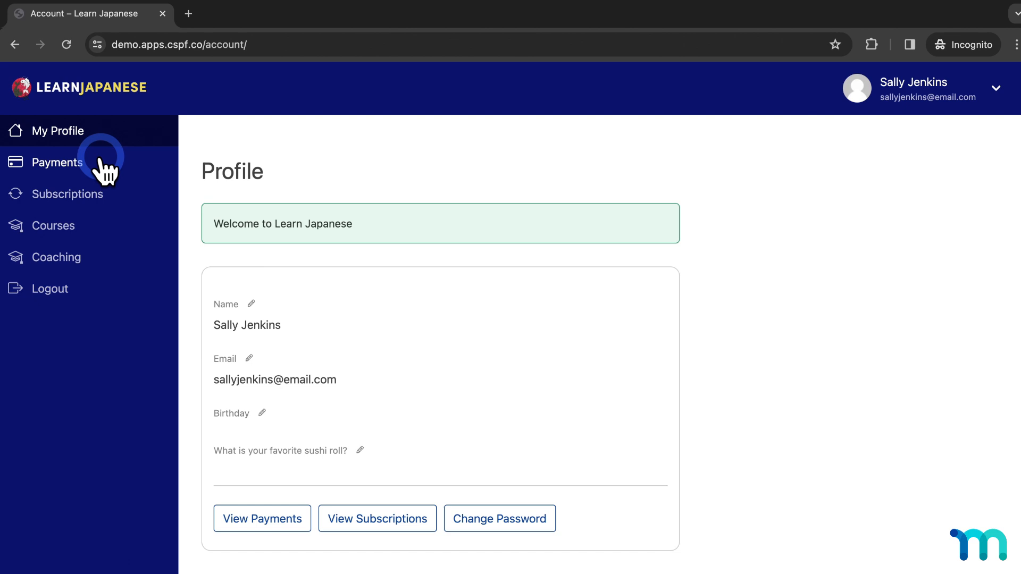
pyautogui.moveTo(134, 267)
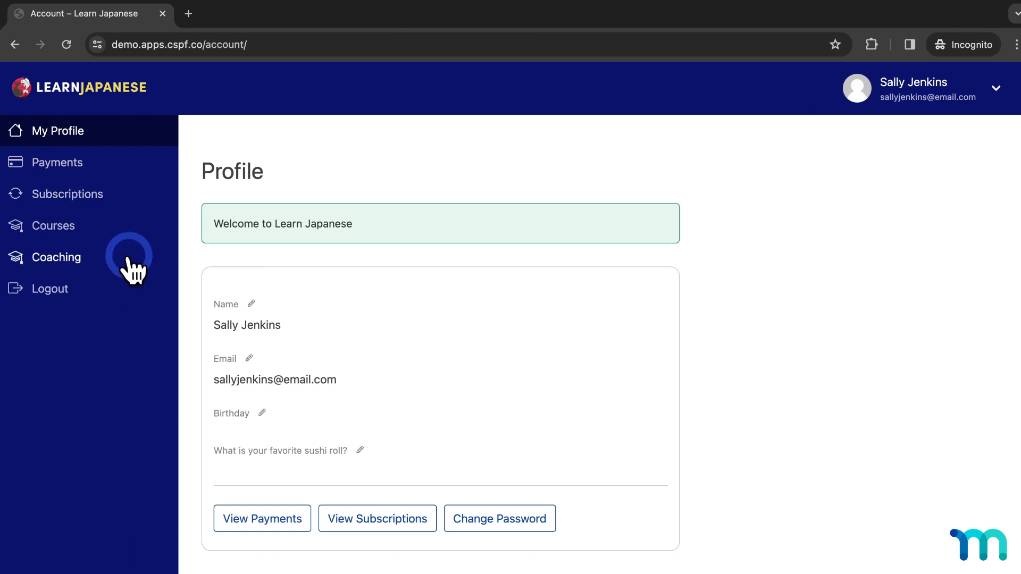
pyautogui.moveTo(150, 208)
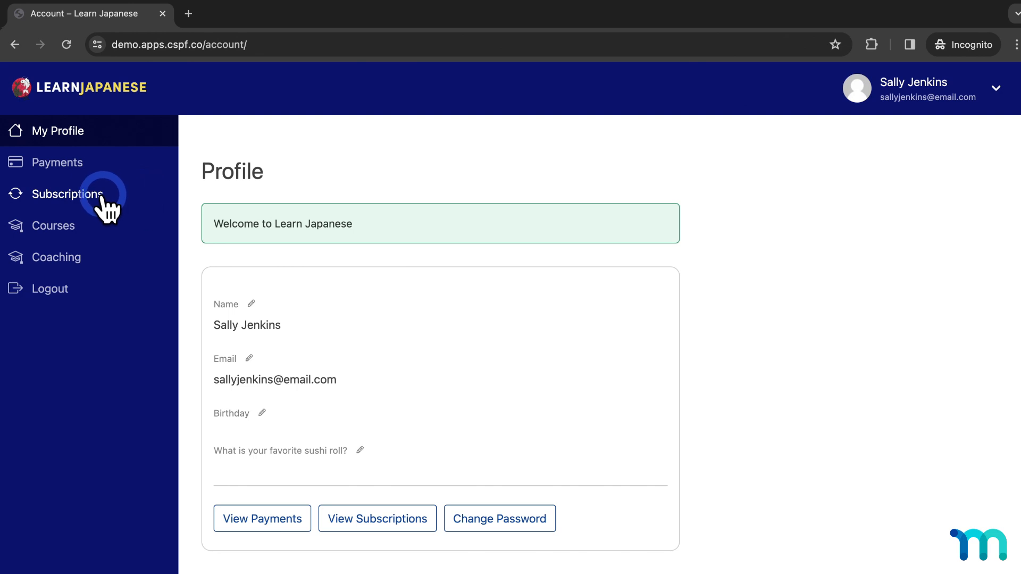
pyautogui.click(69, 194)
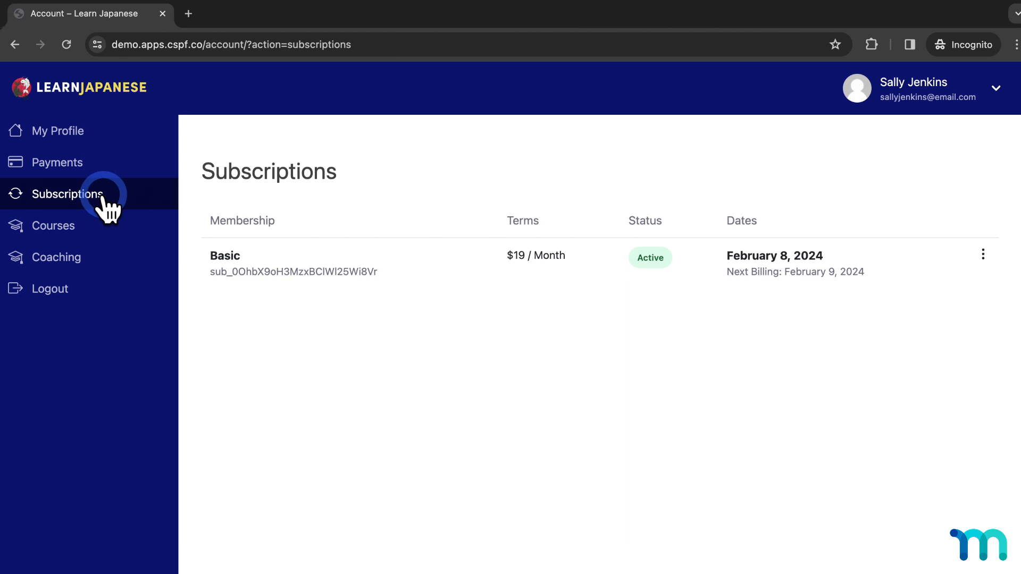
pyautogui.moveTo(928, 234)
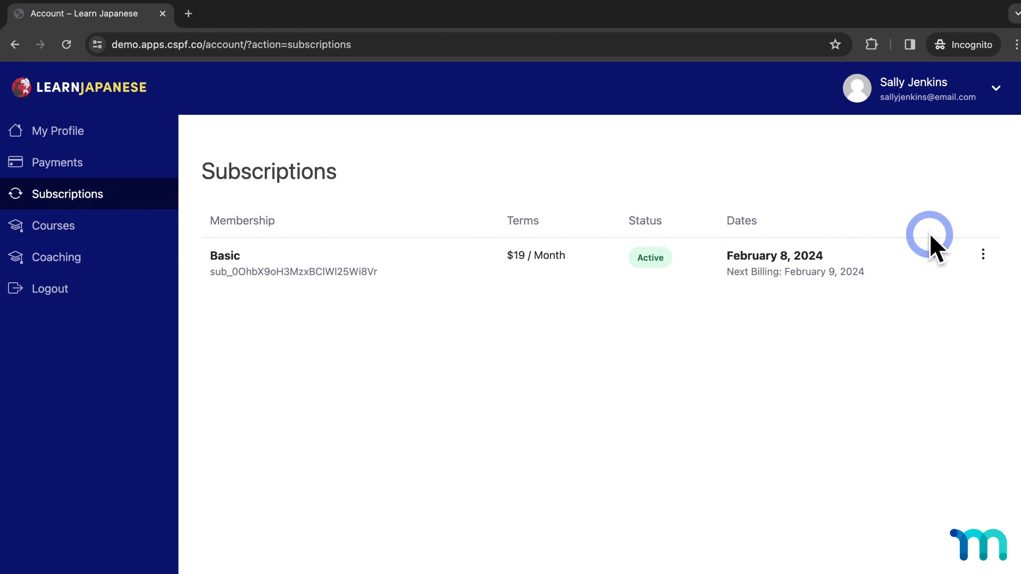
# Switch the Basic subscription to the Pro plan and pay the $79.33 prorated charge
pyautogui.click(982, 254)
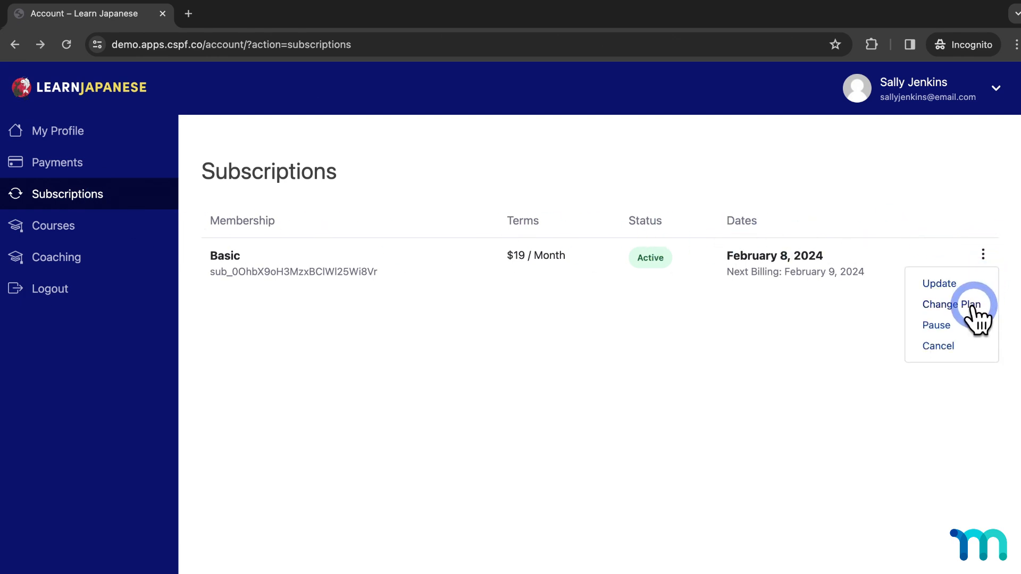
pyautogui.click(950, 304)
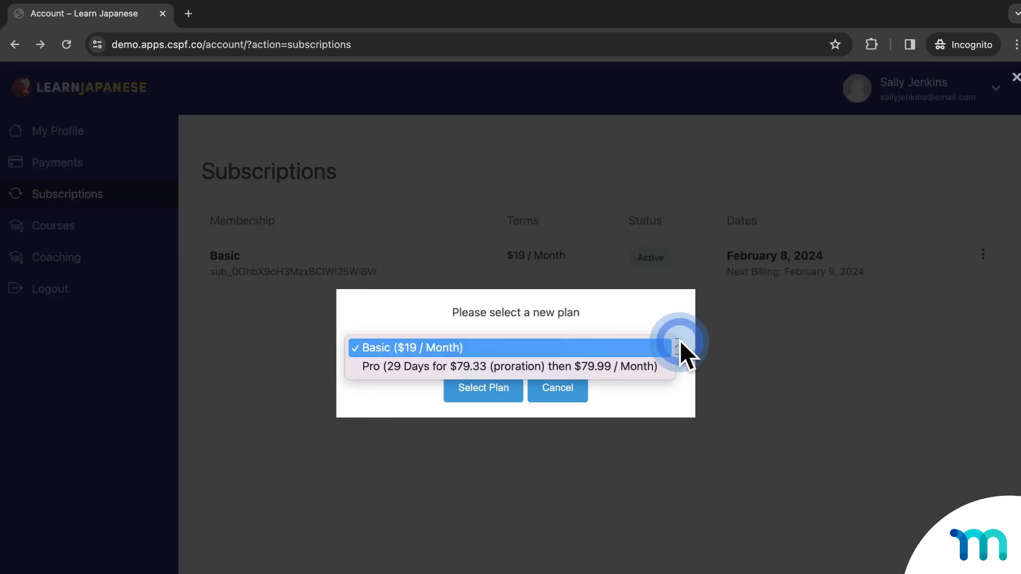
pyautogui.click(513, 365)
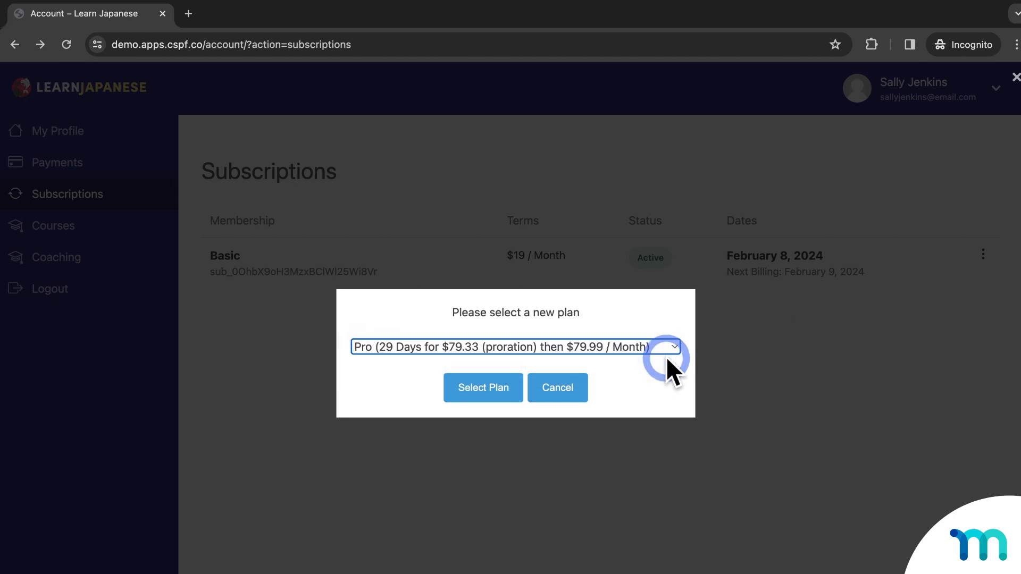
pyautogui.click(482, 388)
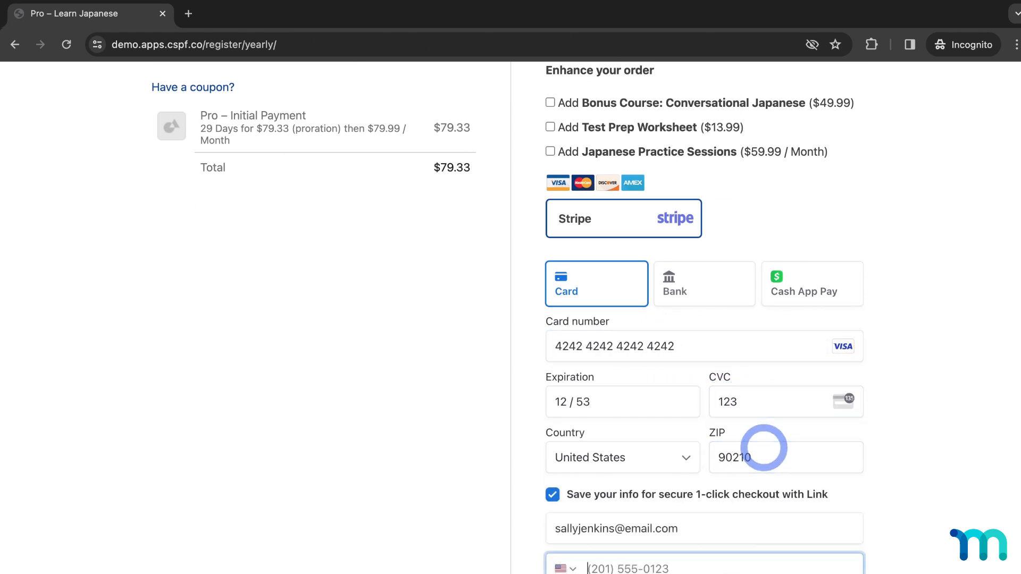
pyautogui.click(552, 494)
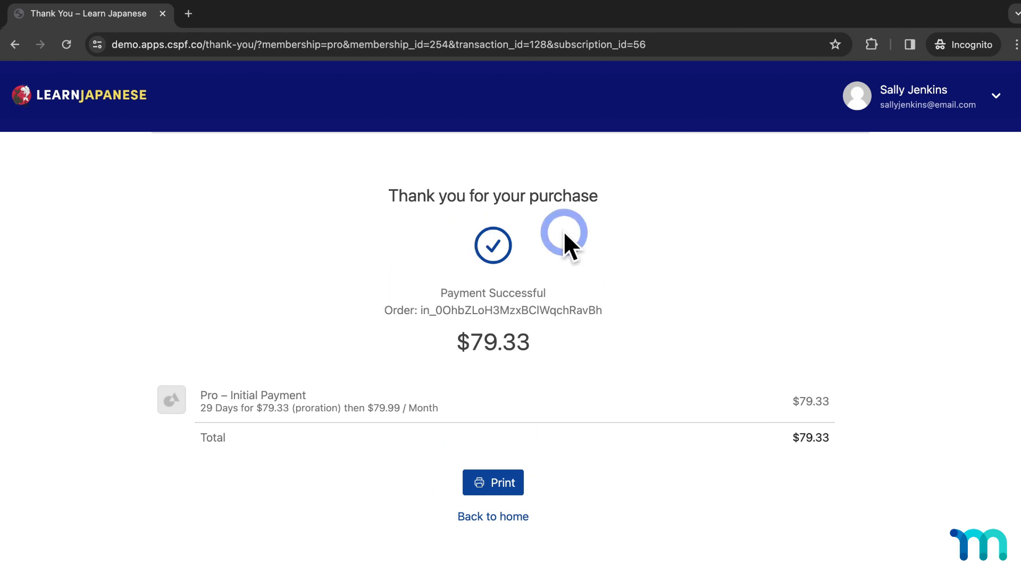
pyautogui.moveTo(748, 277)
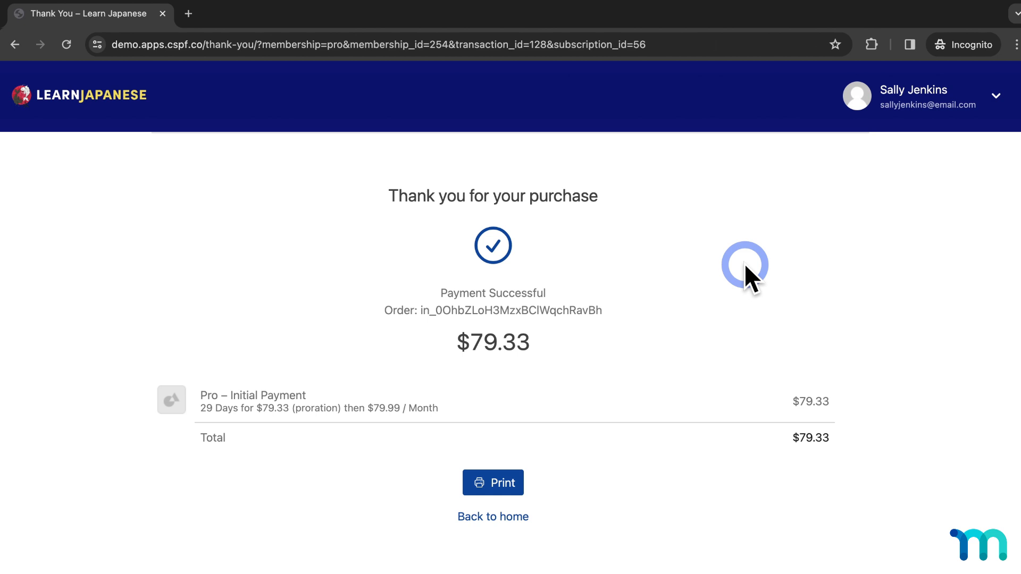
pyautogui.click(995, 95)
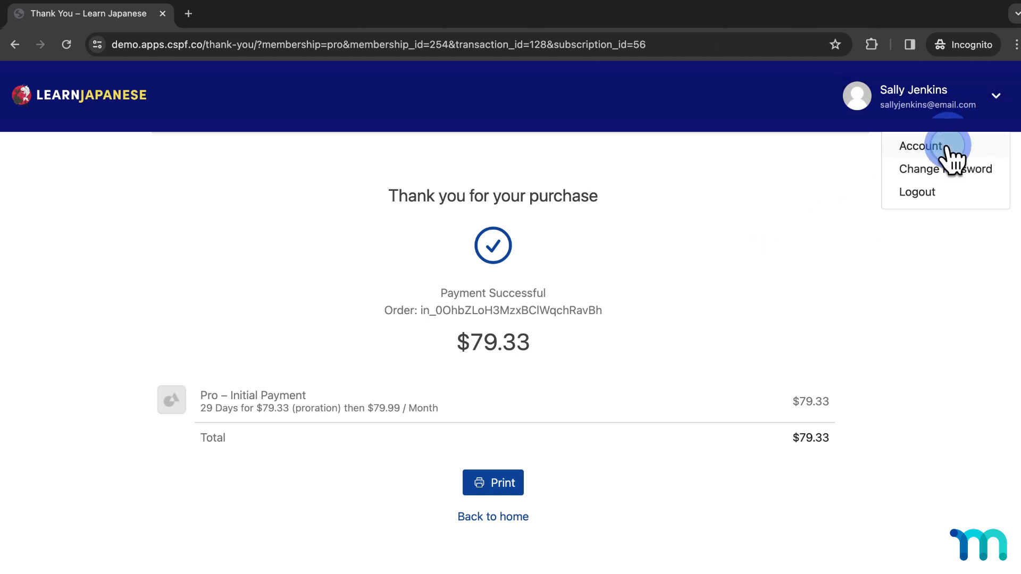
# Go to the upgraded member's Account page and select the VIP Support tab
pyautogui.click(920, 146)
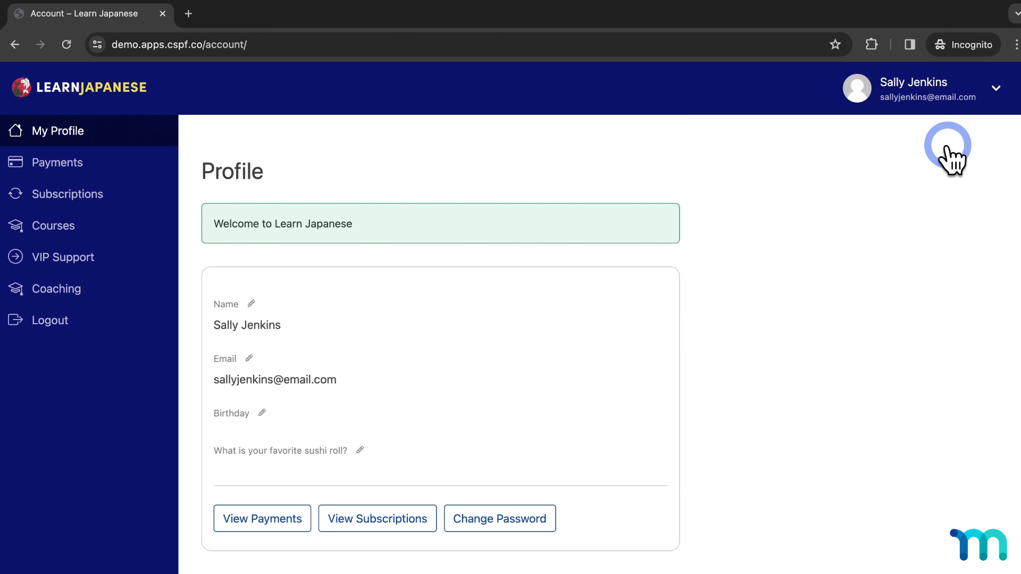
pyautogui.moveTo(91, 270)
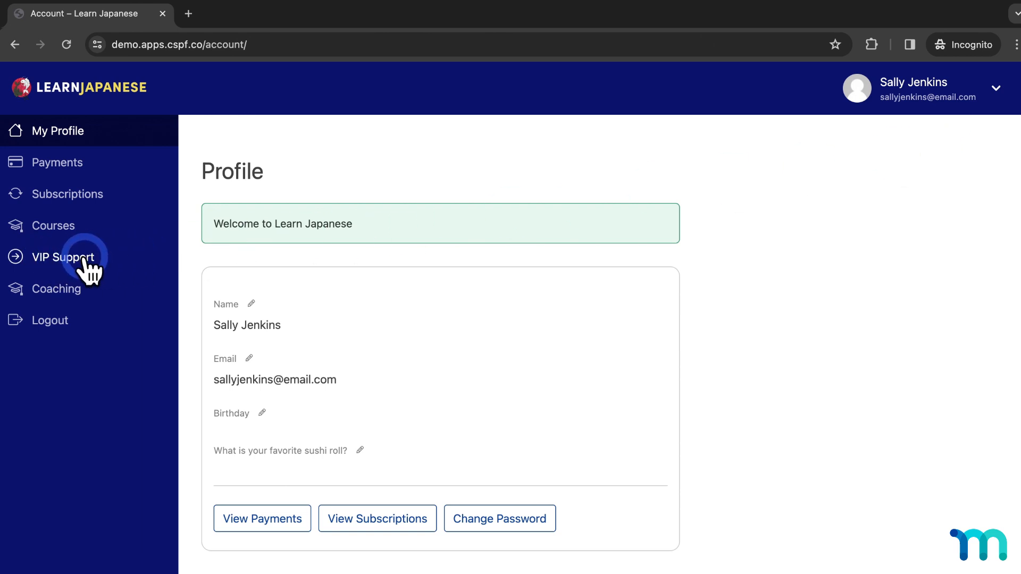
pyautogui.click(61, 257)
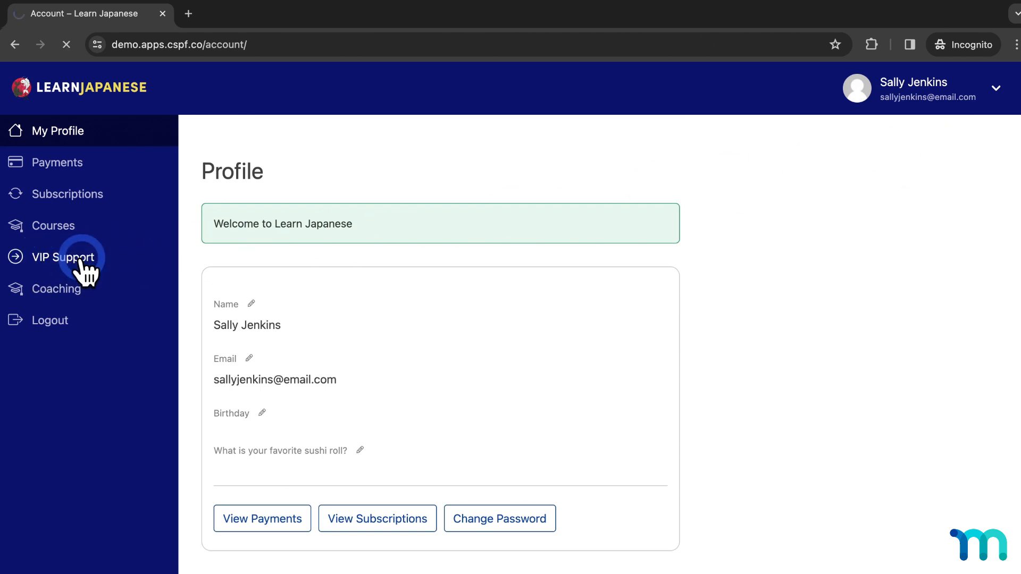
pyautogui.click(63, 256)
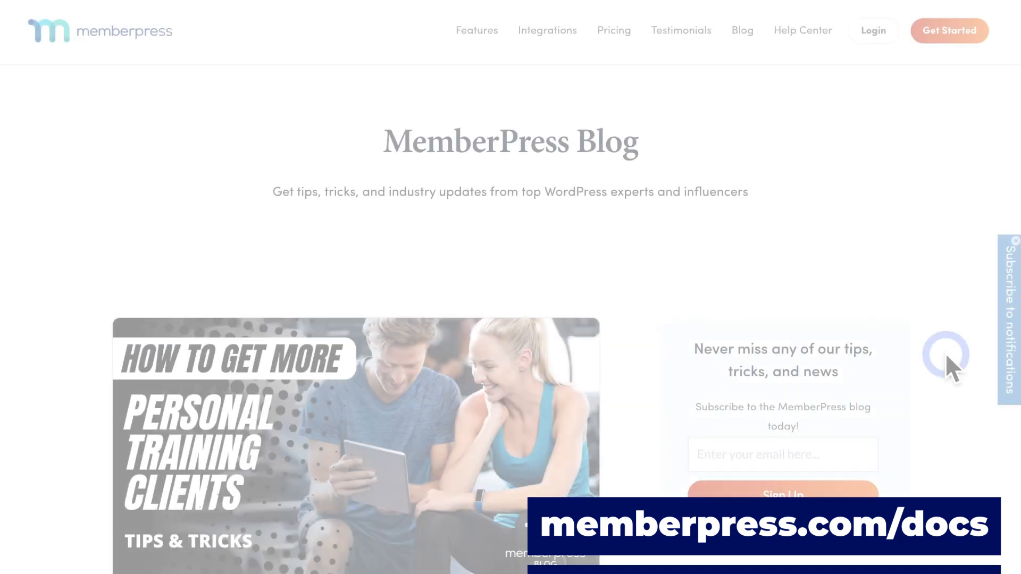
pyautogui.scroll(-3)
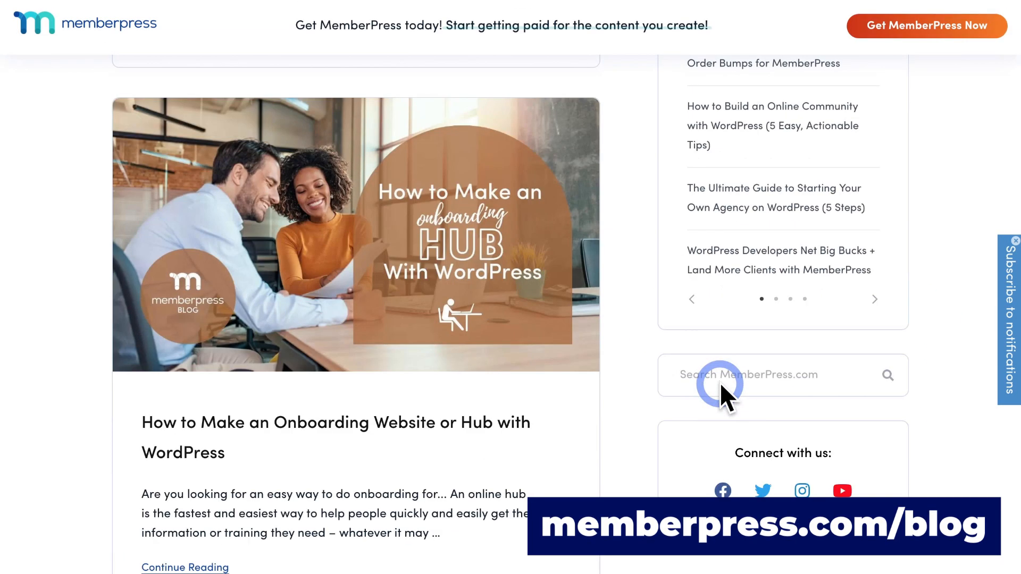
pyautogui.scroll(-3)
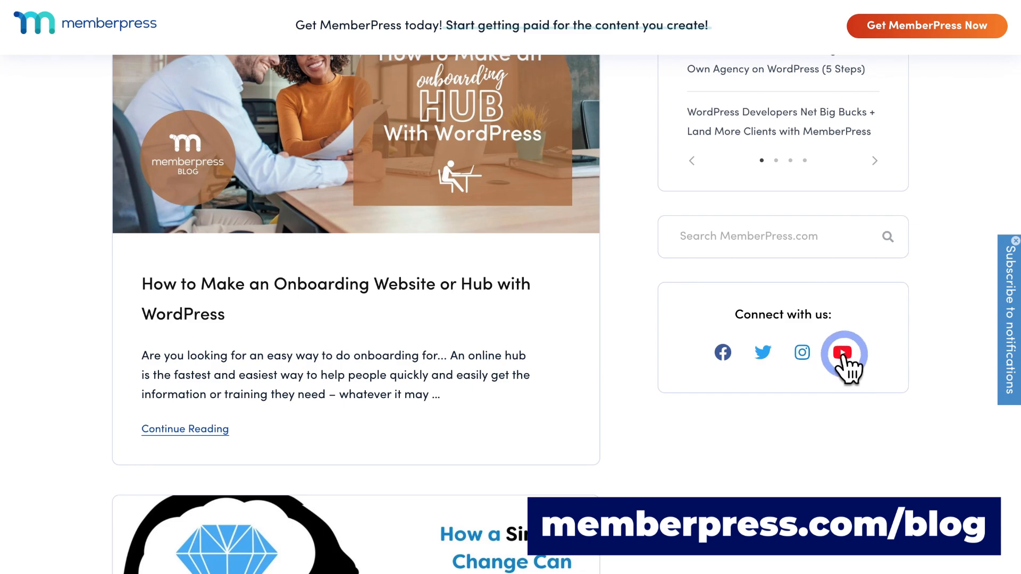